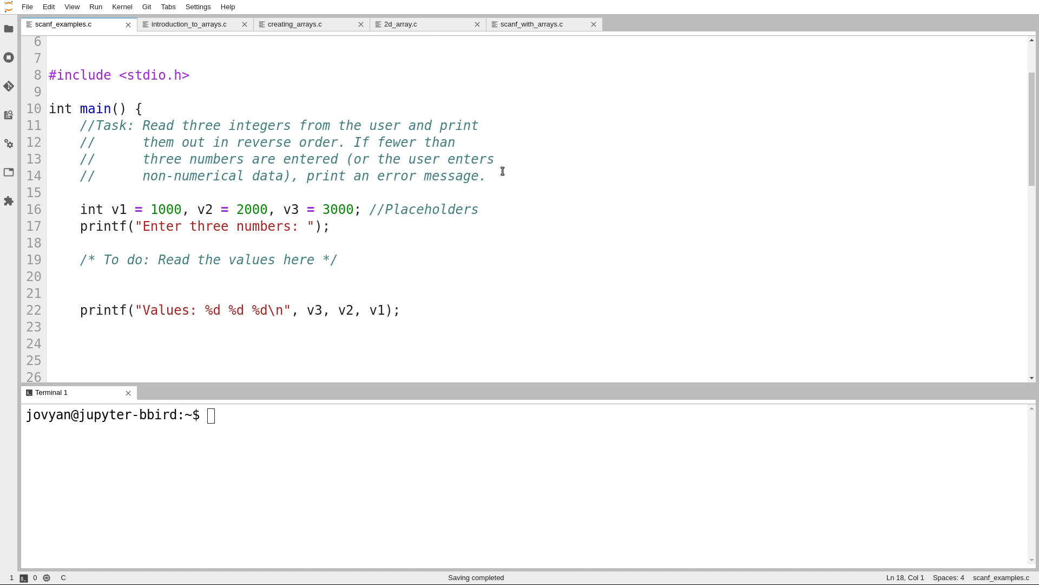
Step: Review the task comment and output line, then select the to-do comment for replacement
drag(143, 126, 485, 175)
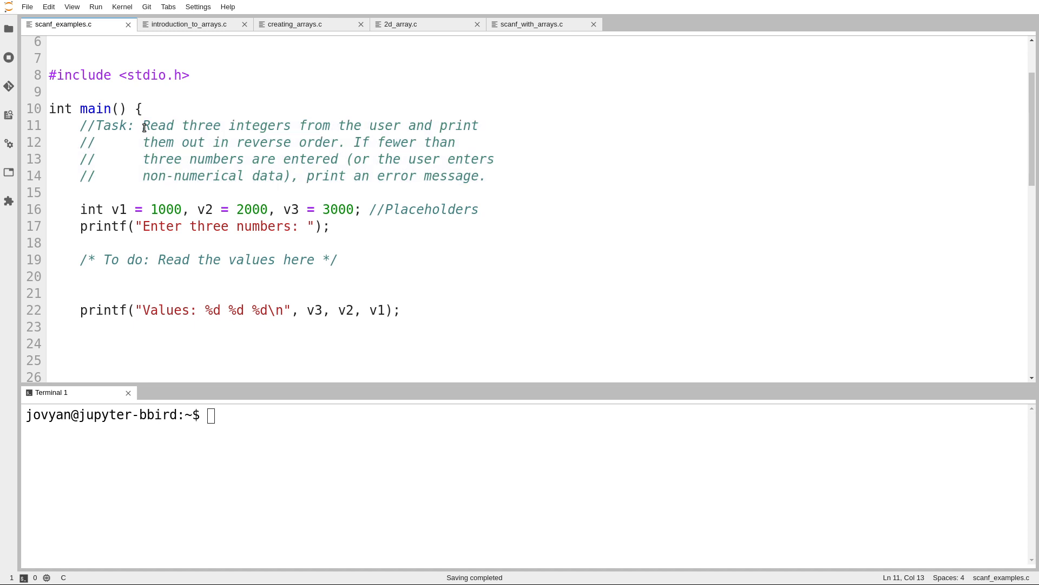
drag(144, 126, 486, 184)
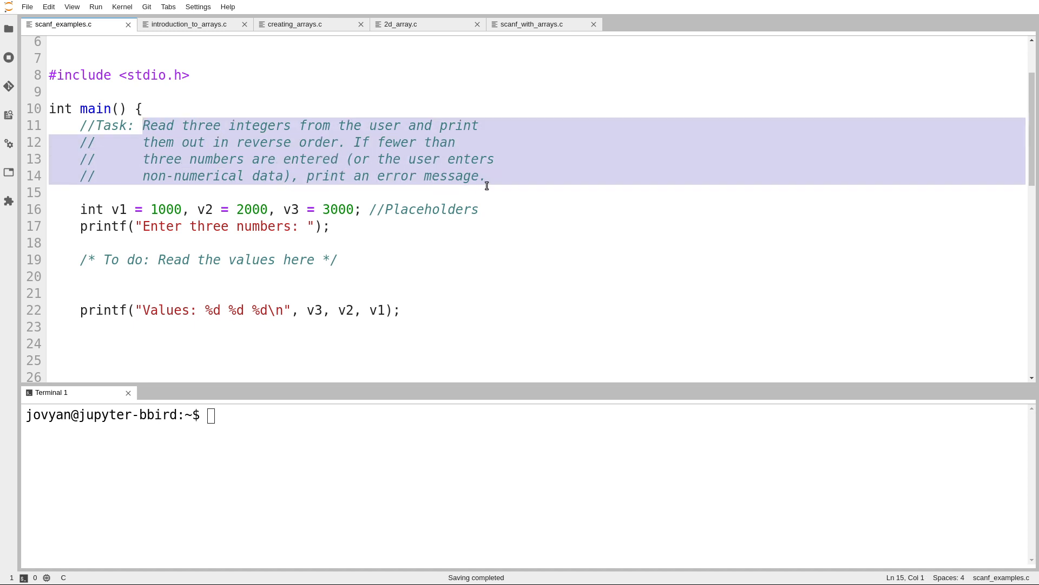
click(487, 175)
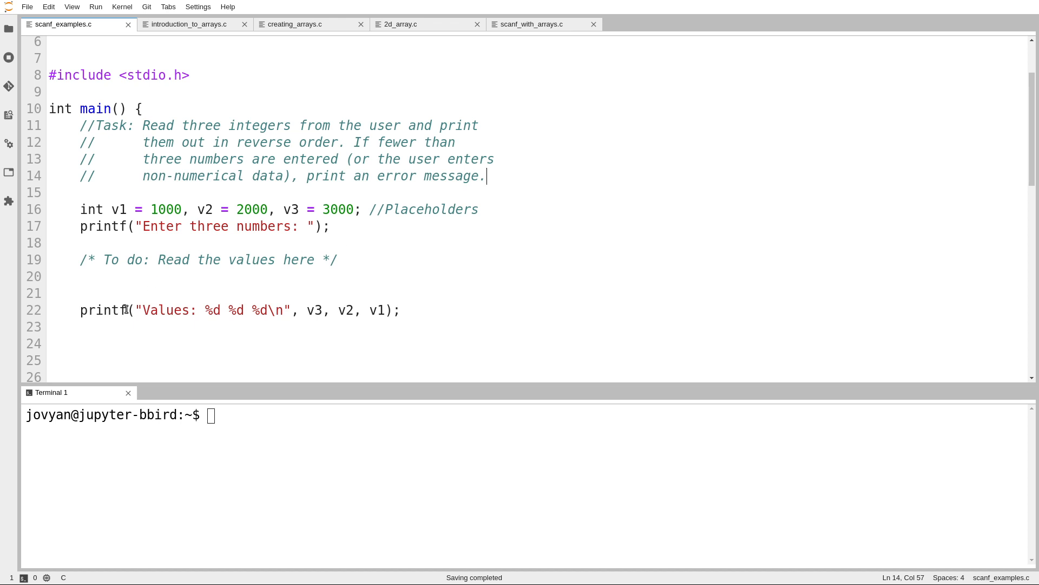
click(188, 309)
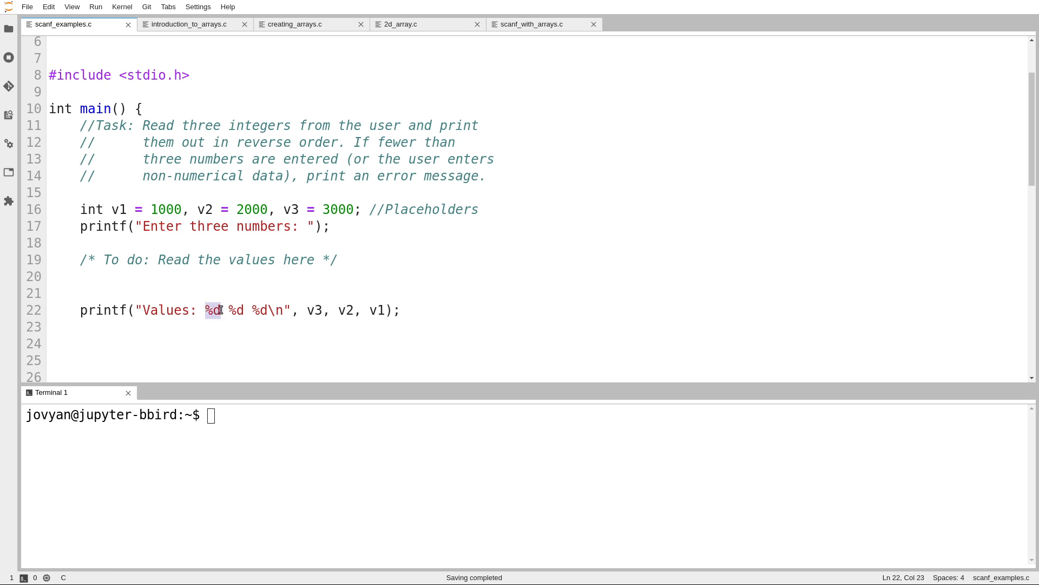
mouse_move(338, 259)
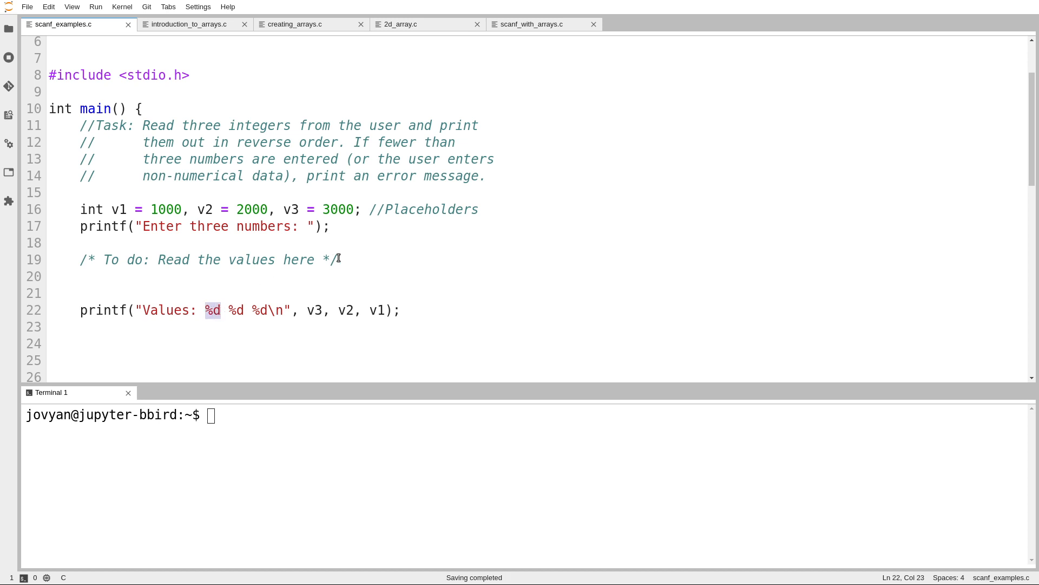
click(338, 259)
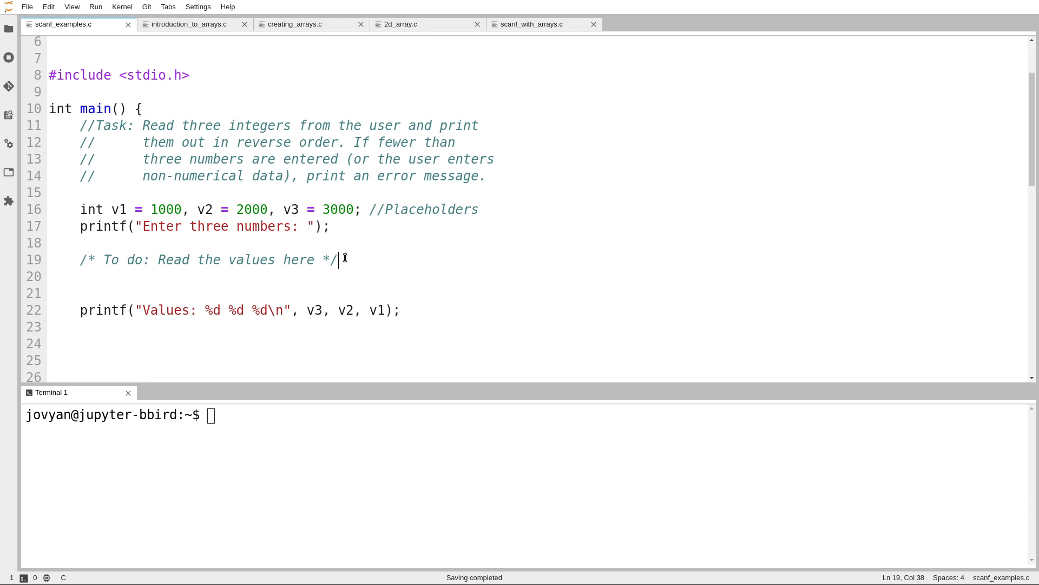
mouse_move(290, 237)
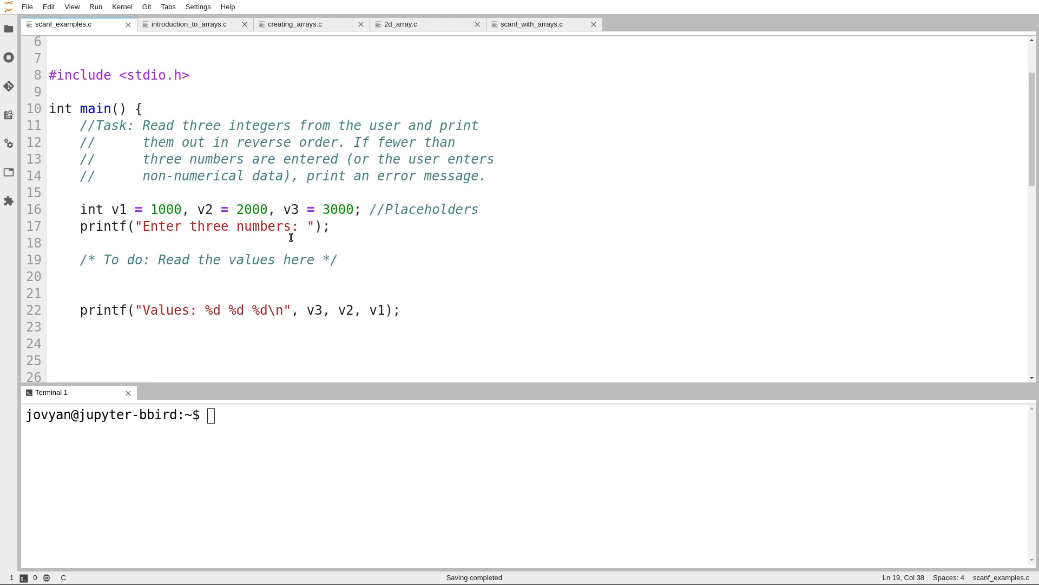
drag(113, 209, 285, 209)
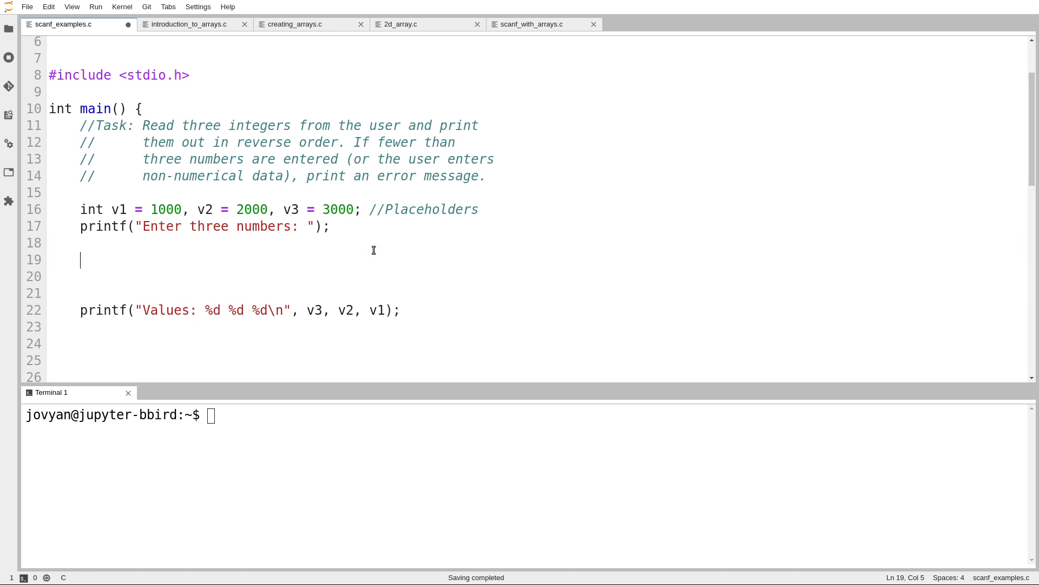
Step: Write int values_read = 0; and scanf("%d %d %d", &v1, &v2, &v3); in place of the comment
text(int values_read =)
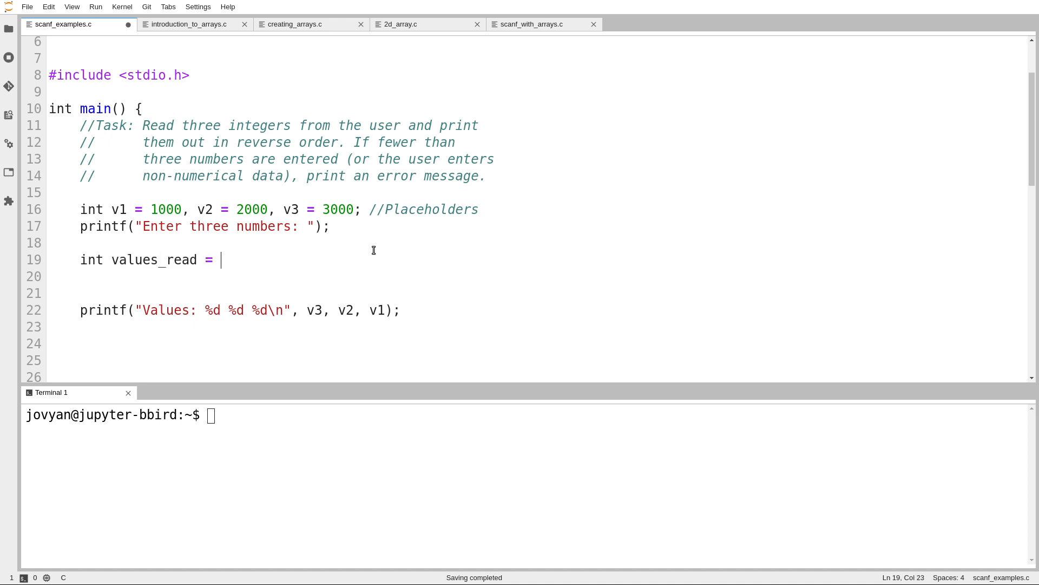
text(0;)
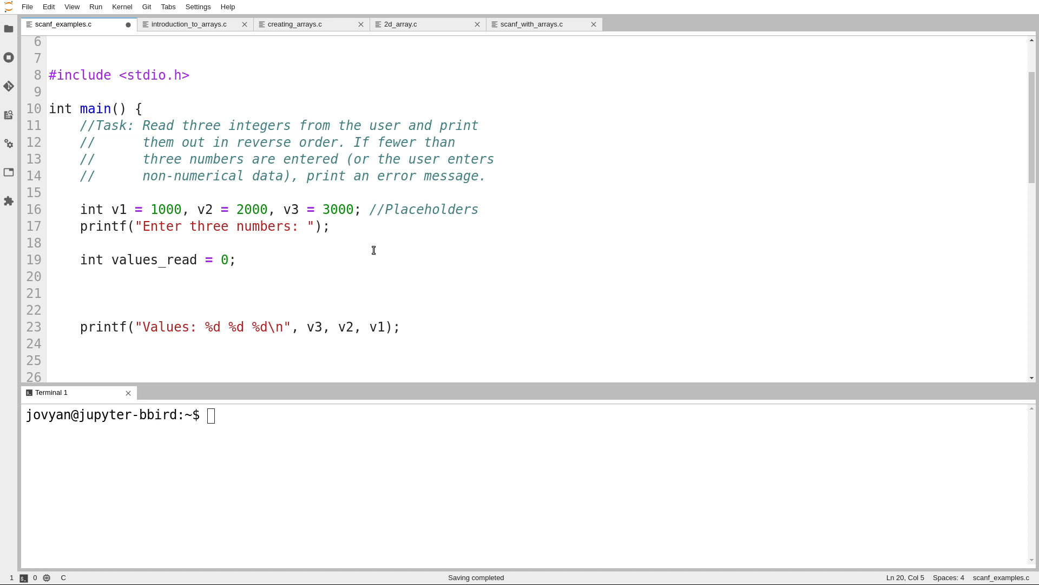
click(80, 276)
text(scanf(")
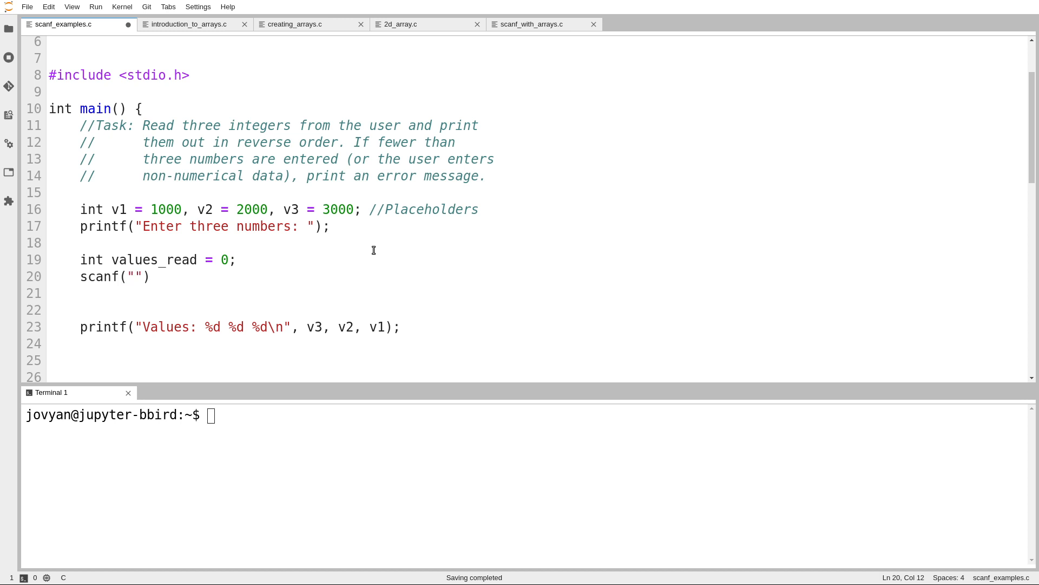
text(%d %d %d)
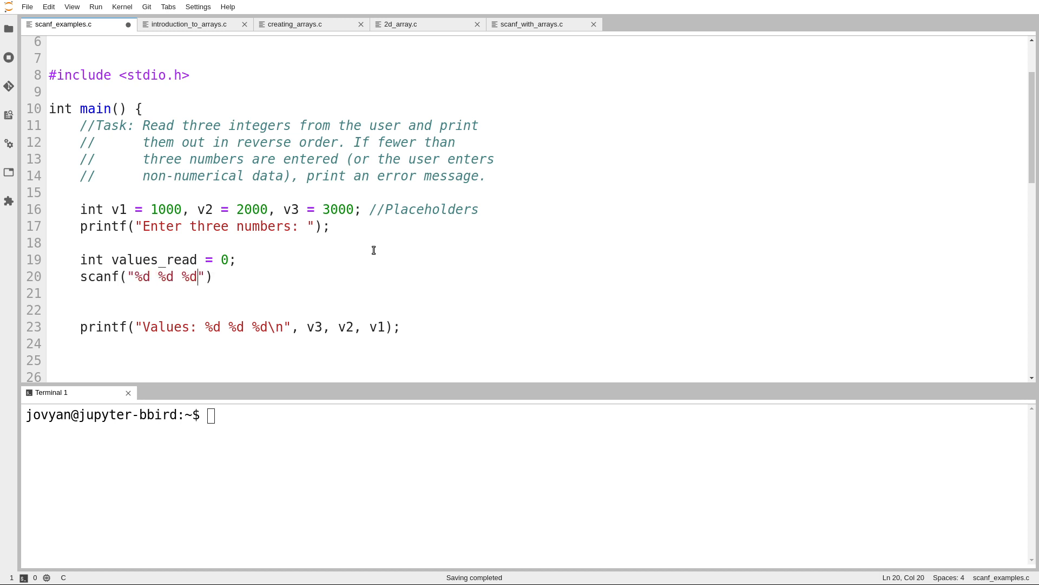
text(,)
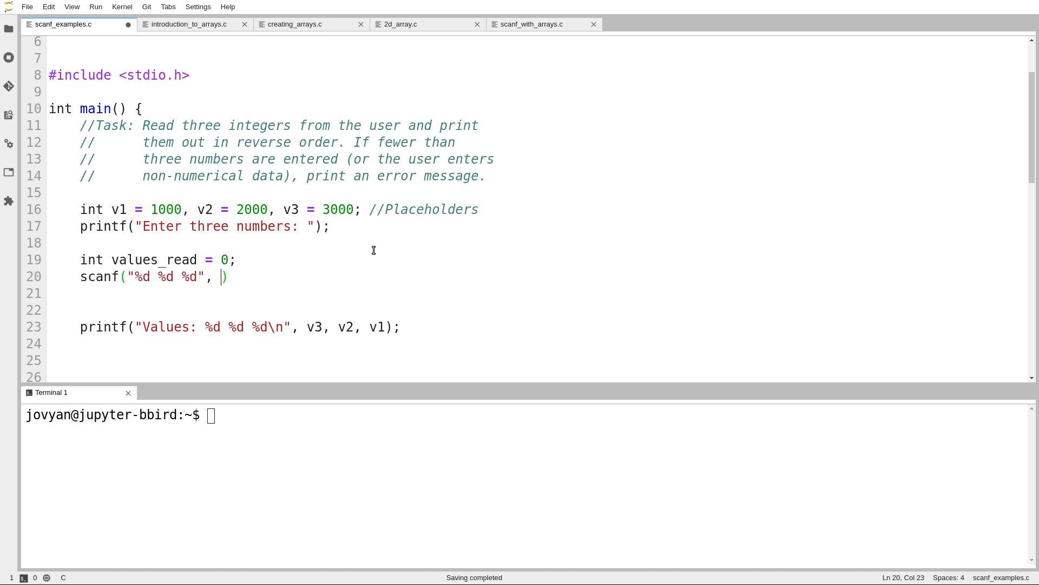
text(&v)
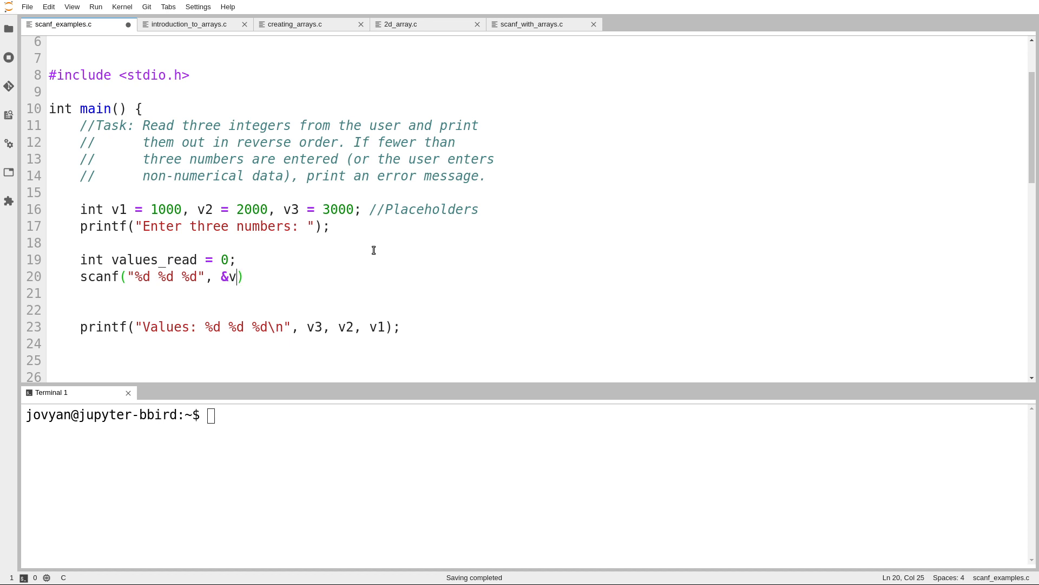
key(Backspace)
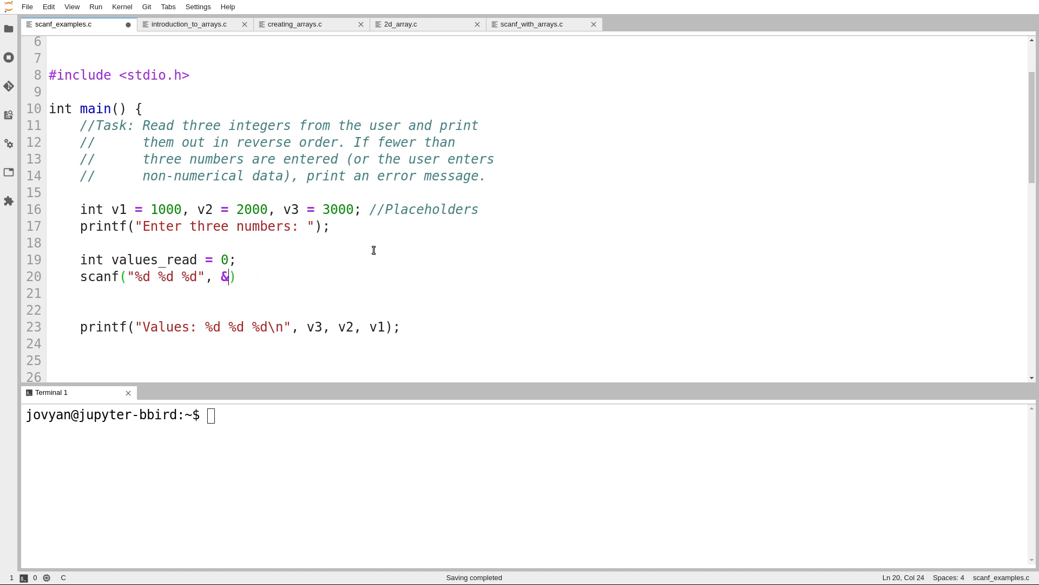
text(v1, &v2)
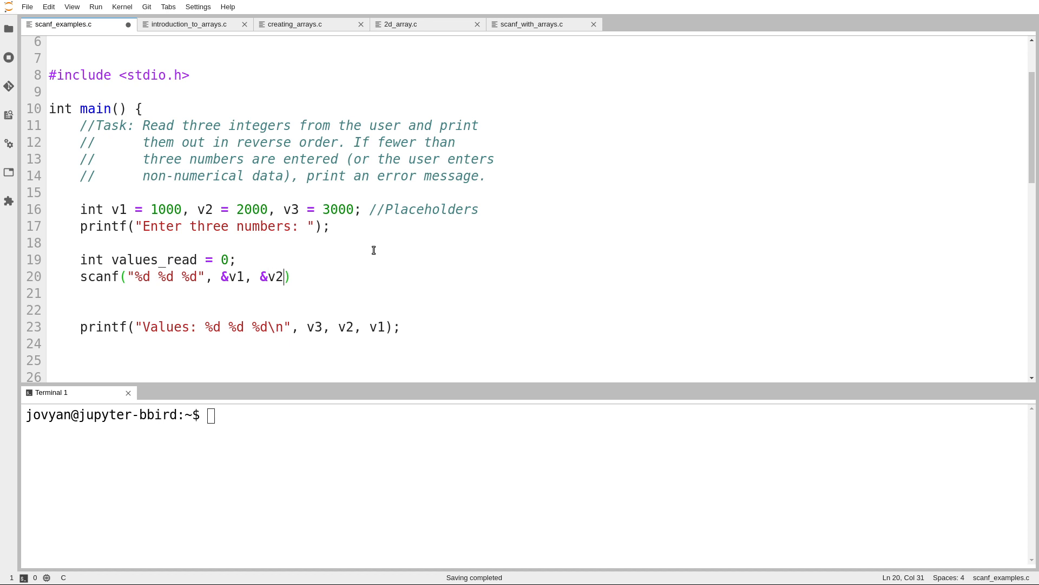
text(, &v3)
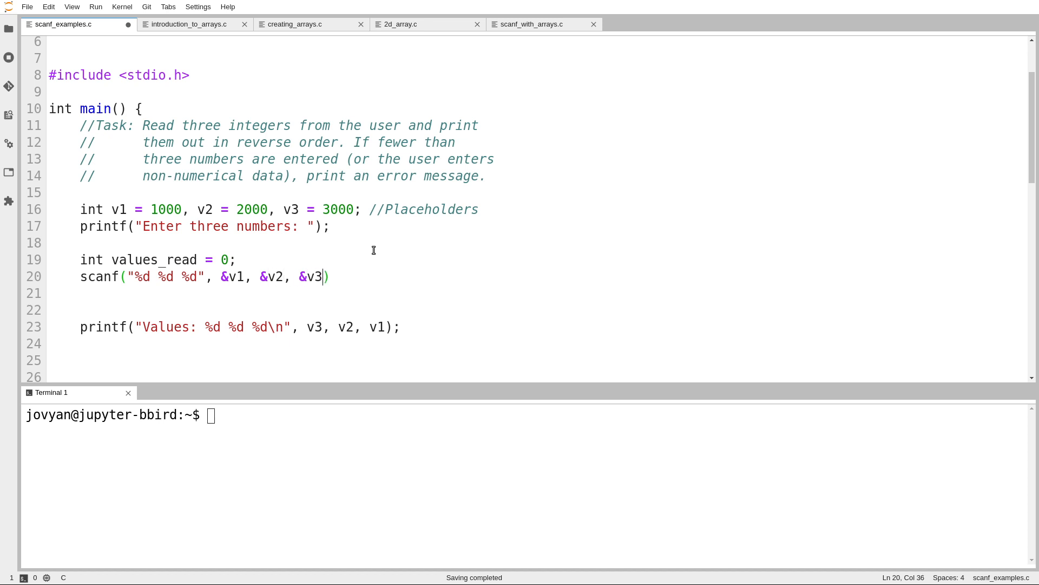
text(;)
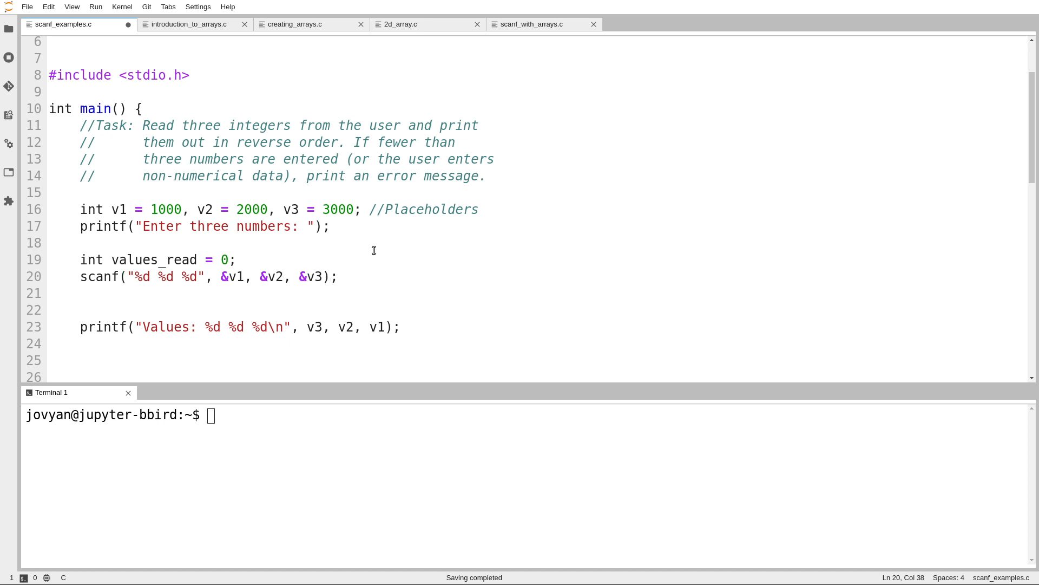
click(329, 276)
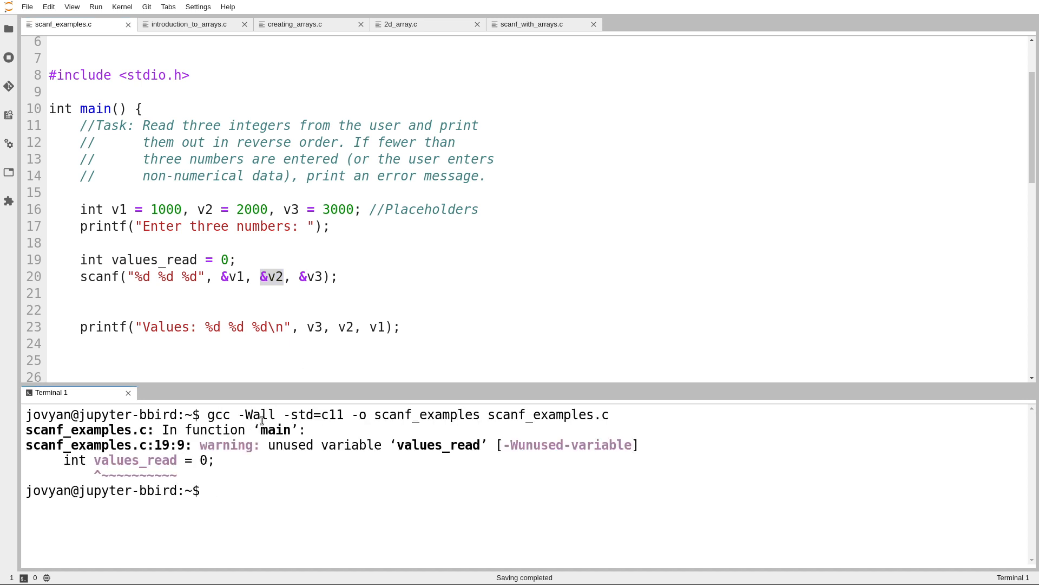
Step: Remove the & before v1 to show the int * format warning, then restore it and rerun
click(225, 276)
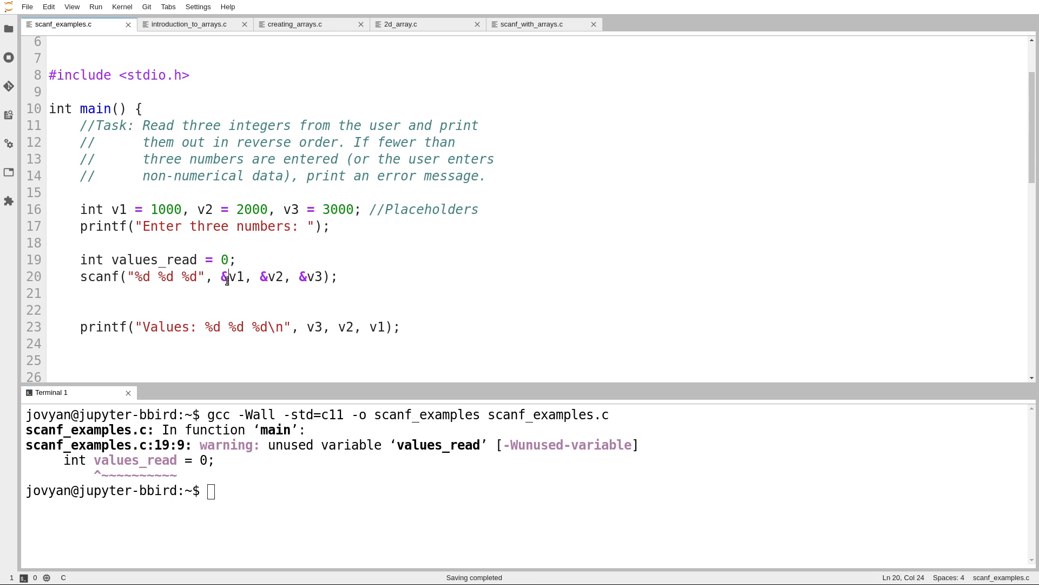
key(Backspace)
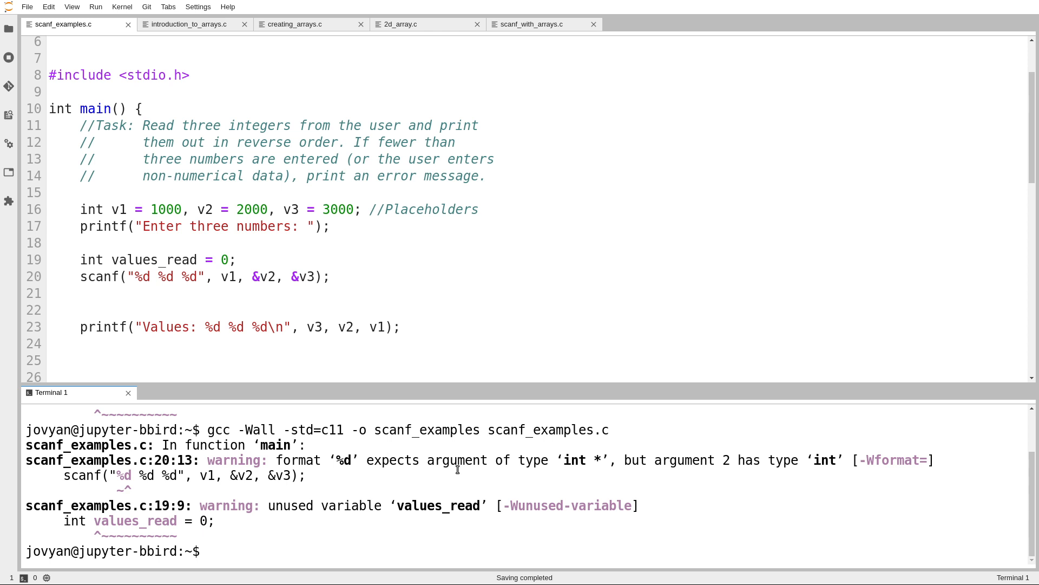
double_click(576, 461)
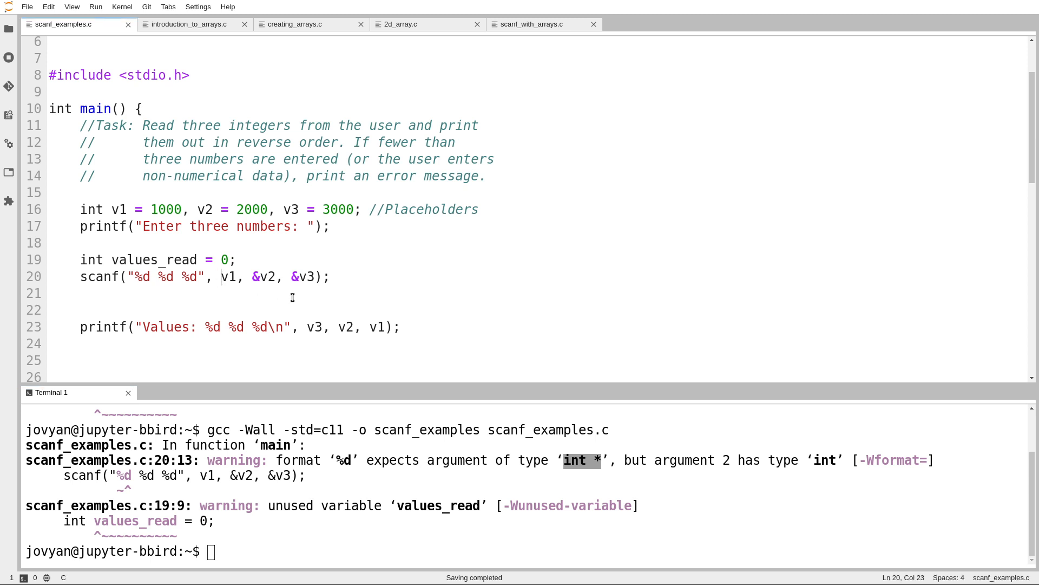
mouse_move(295, 299)
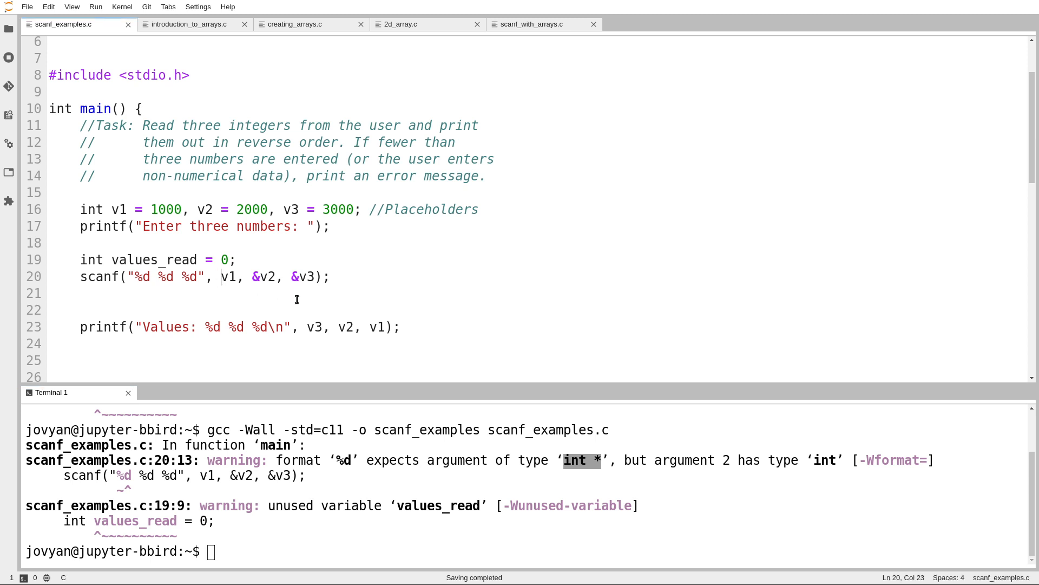
text(&)
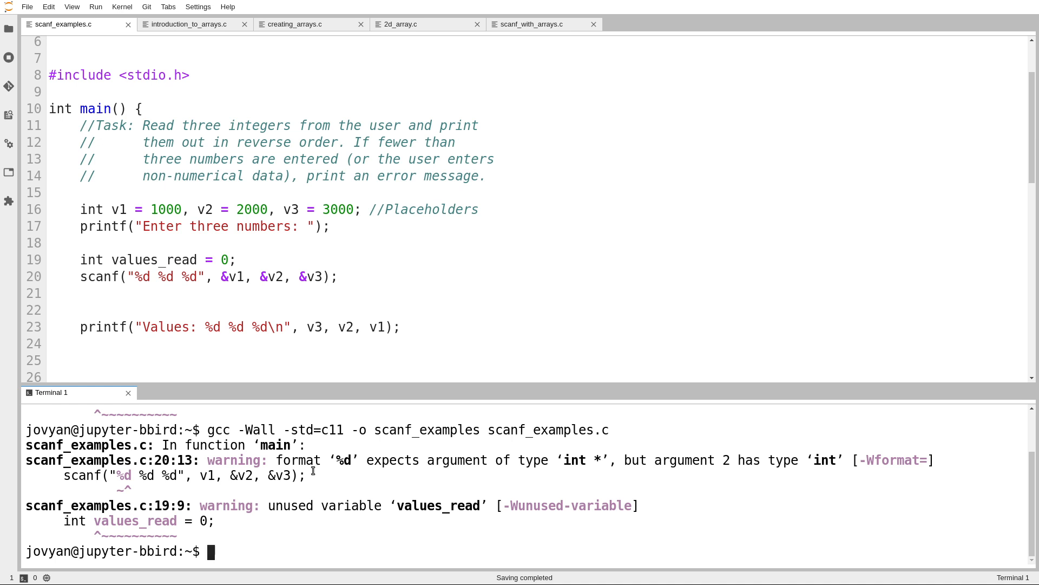
text(./scanf_examples)
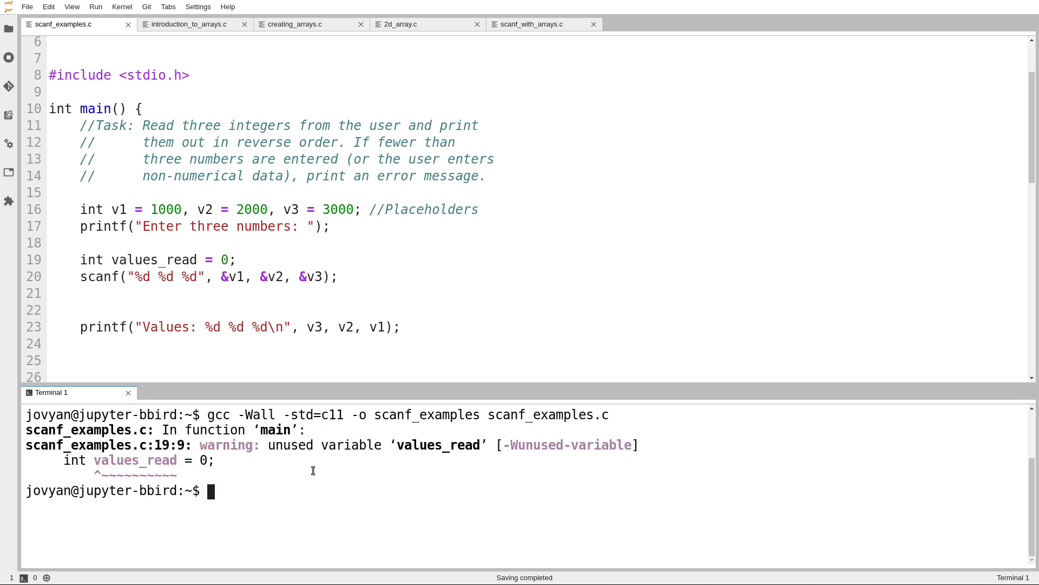
Step: Run scanf_examples with 6, 1 and 11 and check the scanf format string
text(./scanf_examples)
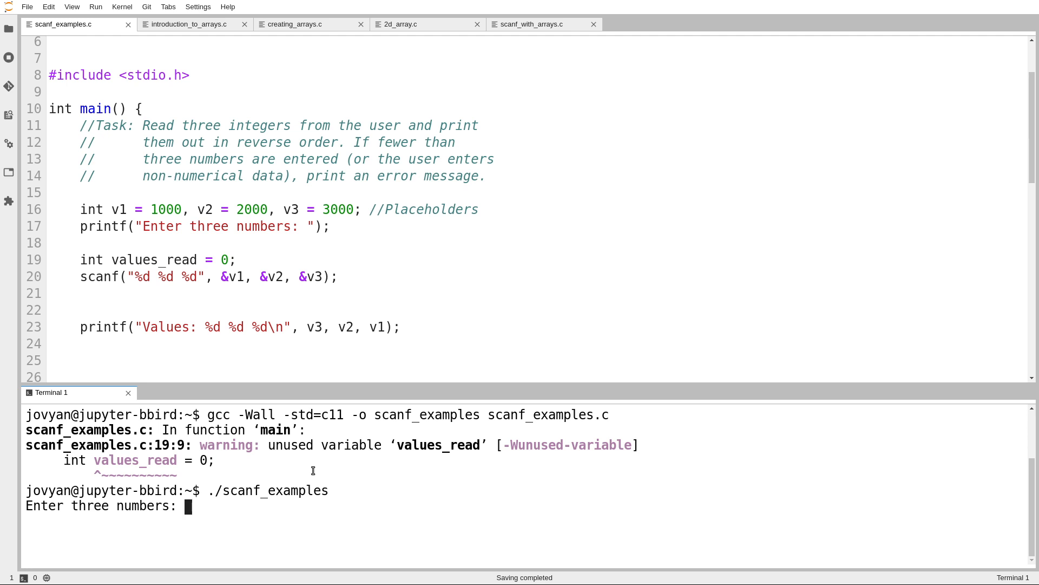
text(6 10 17)
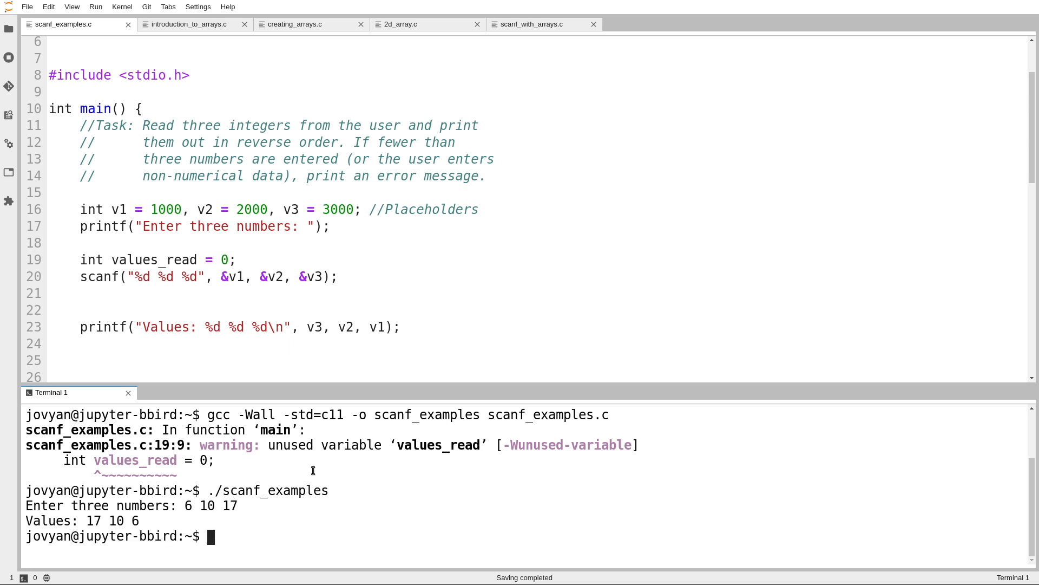
text(1)
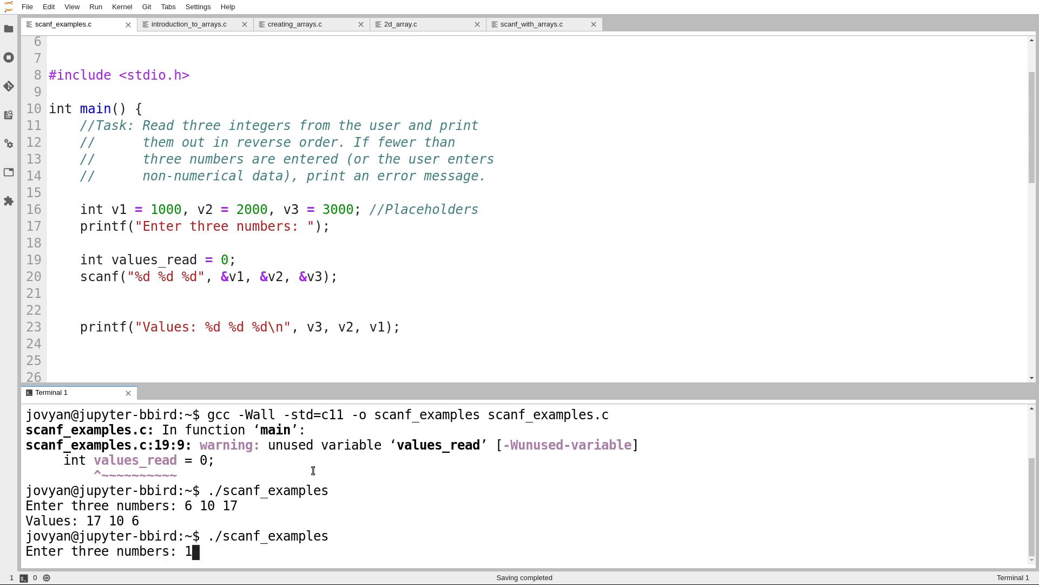
text(11)
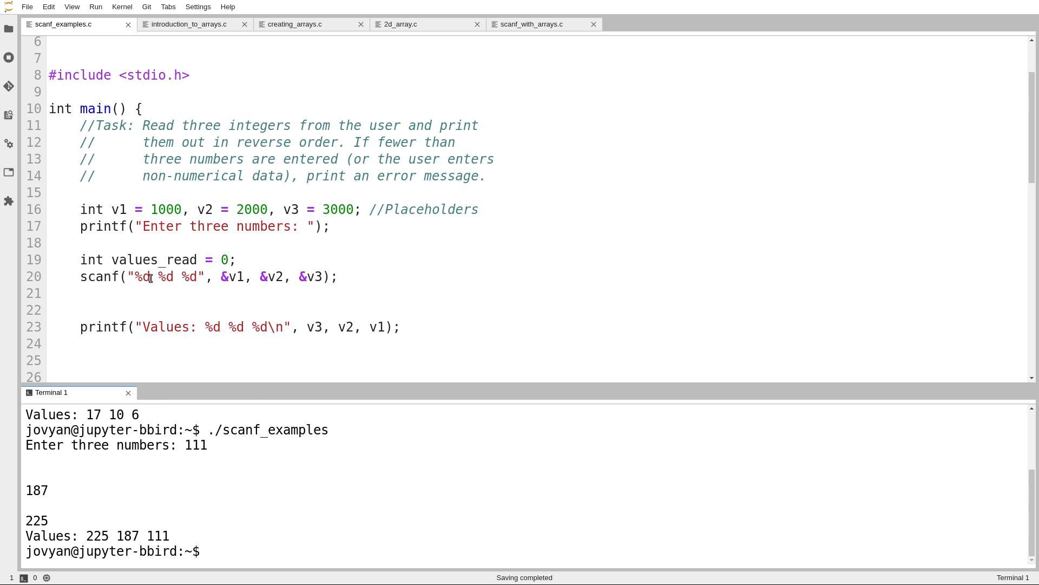
click(152, 276)
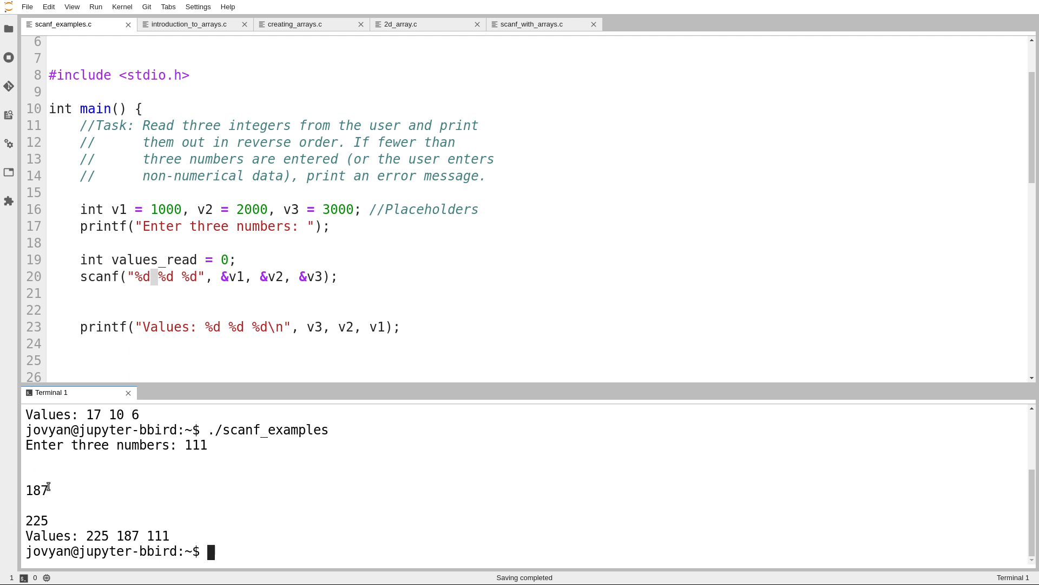
Step: Clear the terminal, rerun with 111 6 plus non-numeric text and highlight that text
text(./scanf_examples)
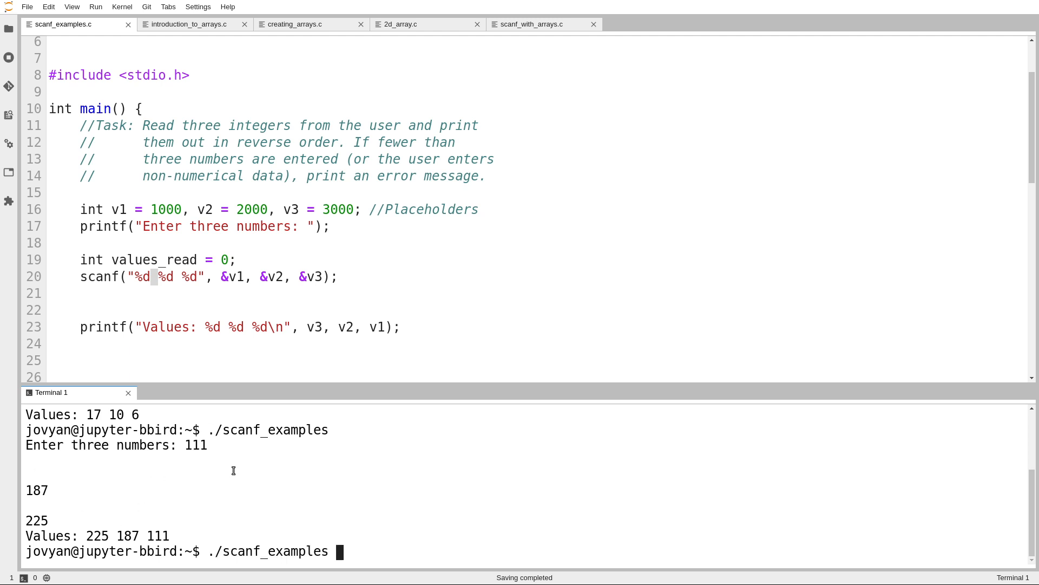
text(clear)
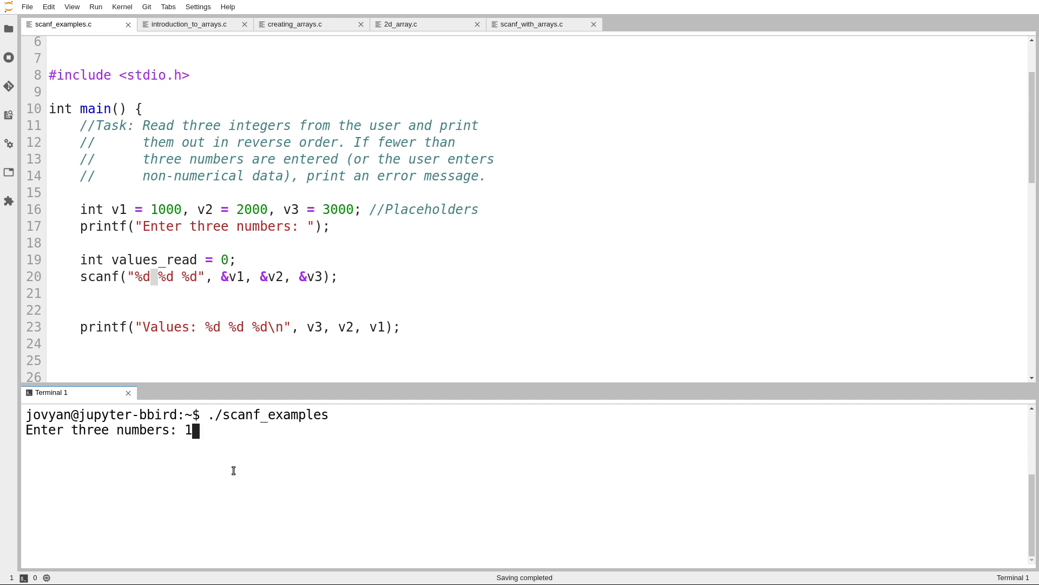
text(11 6 asdfasdasdfsdfsdfadf)
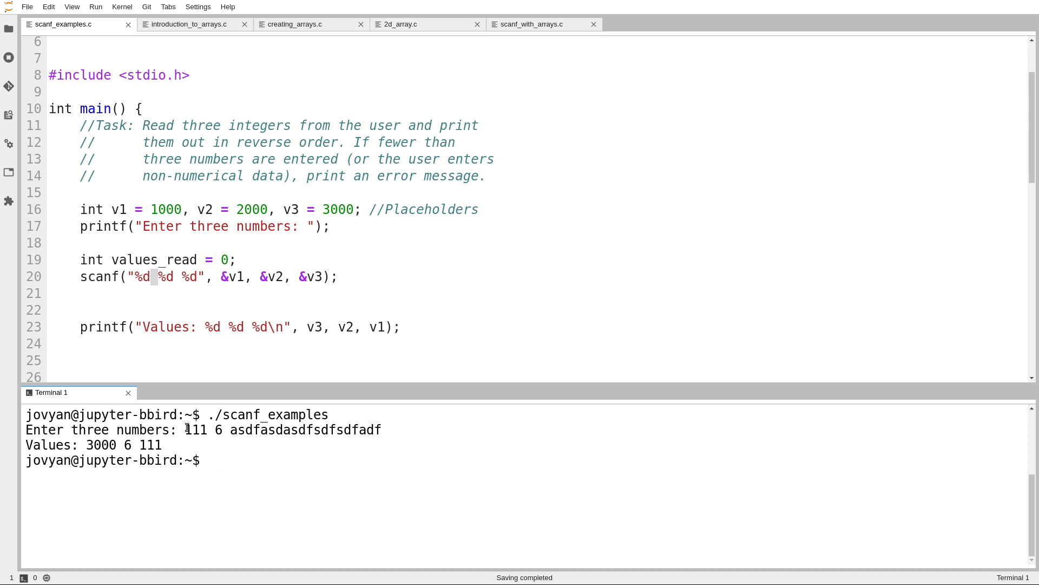
double_click(196, 429)
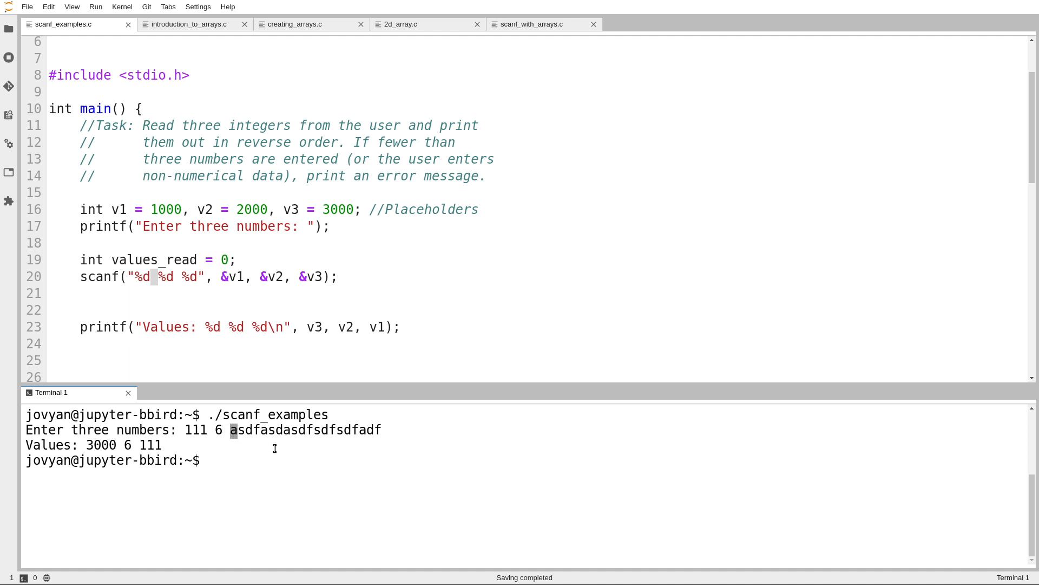
mouse_move(281, 241)
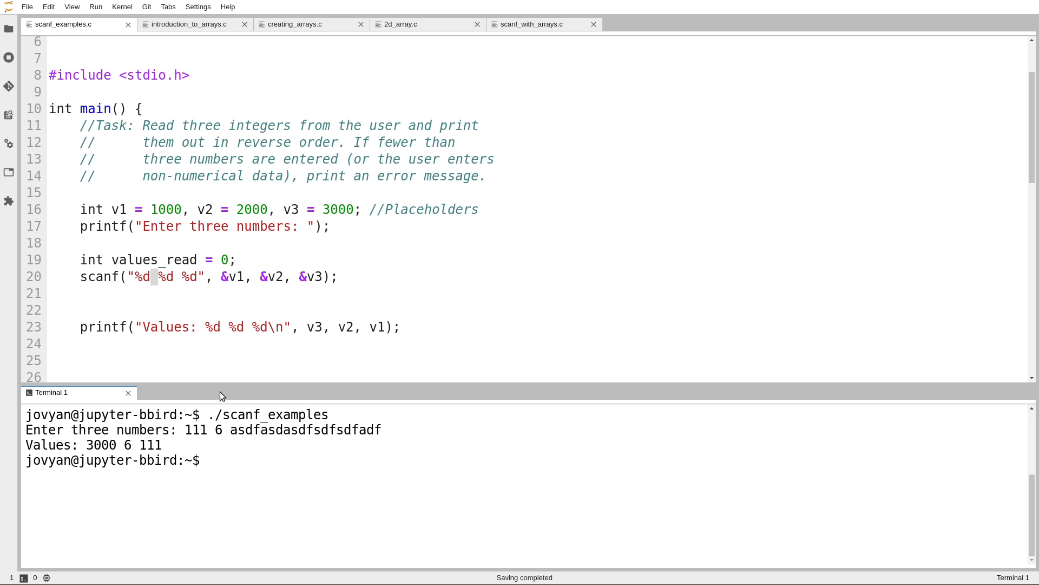
mouse_move(270, 223)
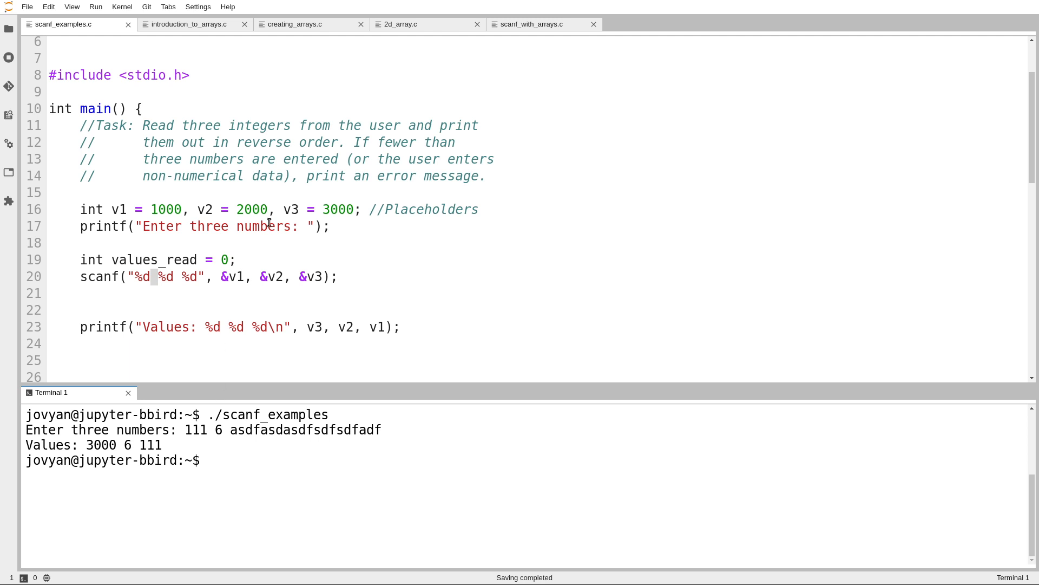
drag(299, 158, 484, 175)
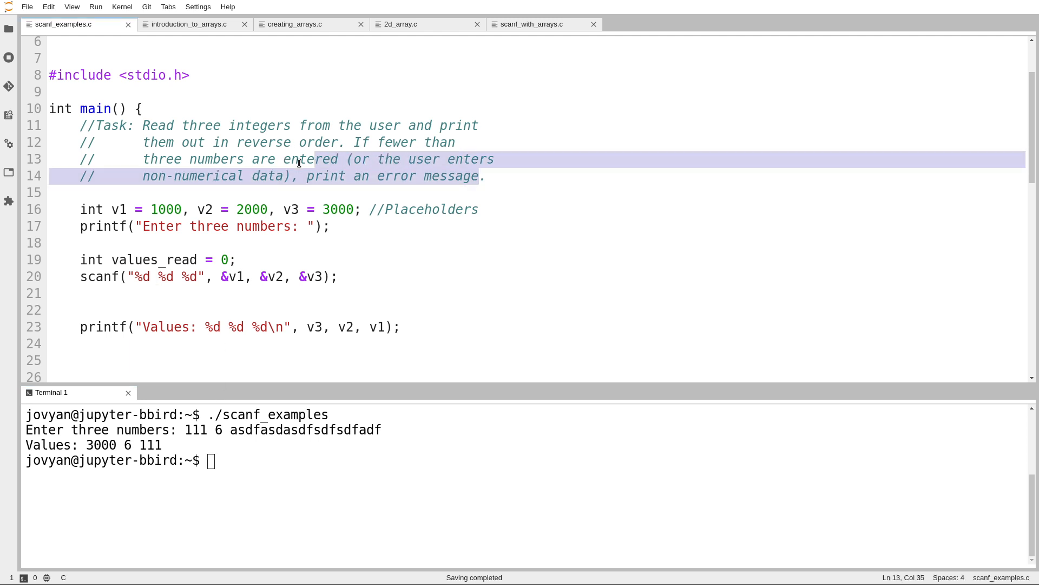
click(284, 158)
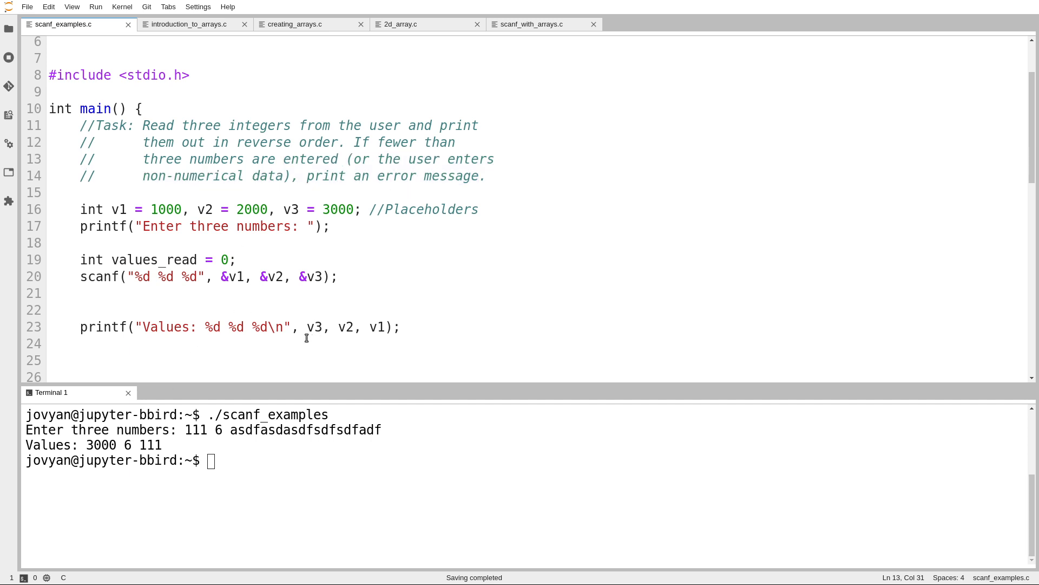
double_click(314, 327)
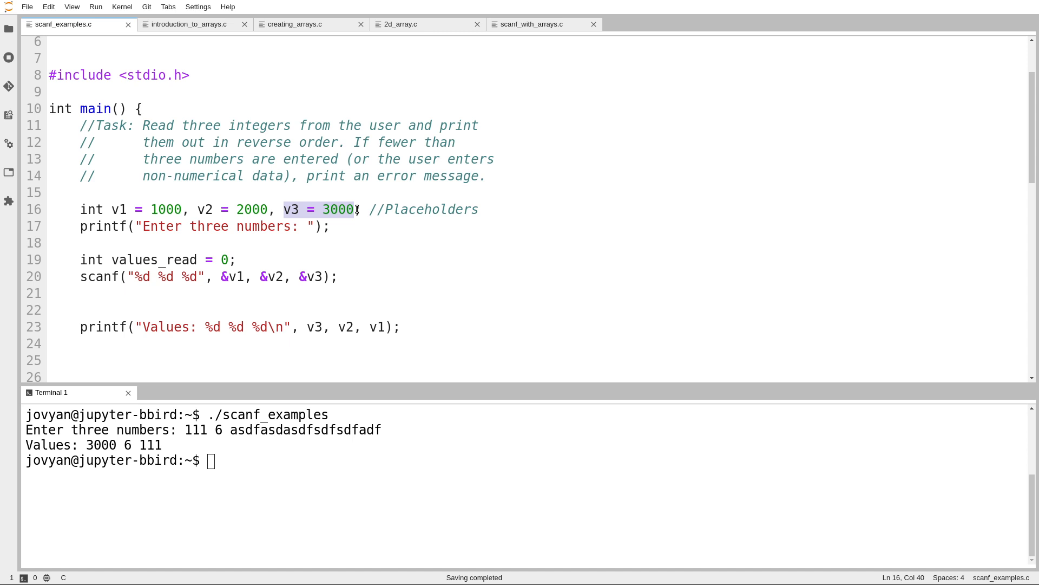
mouse_move(333, 261)
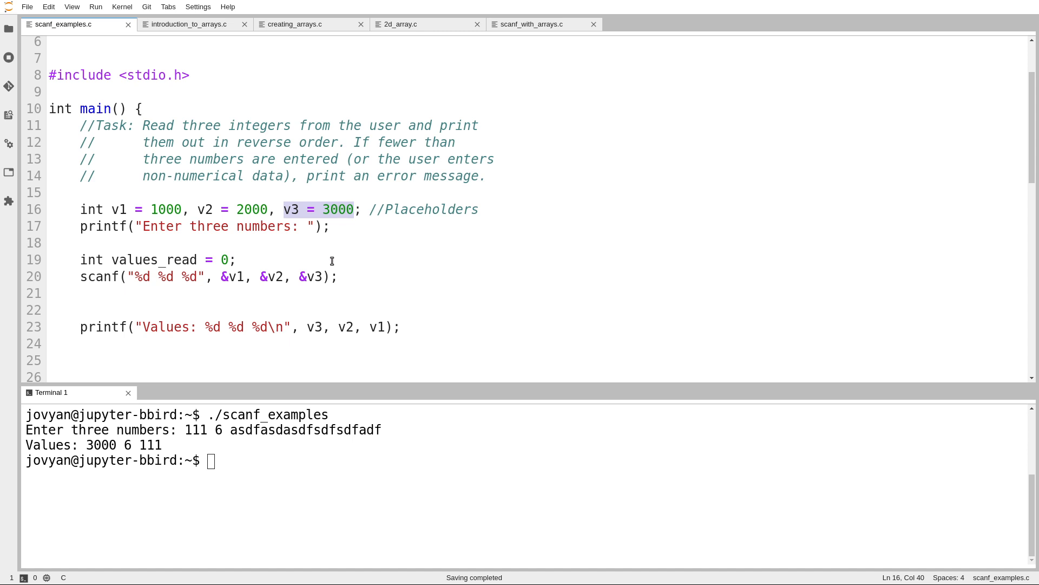
click(313, 276)
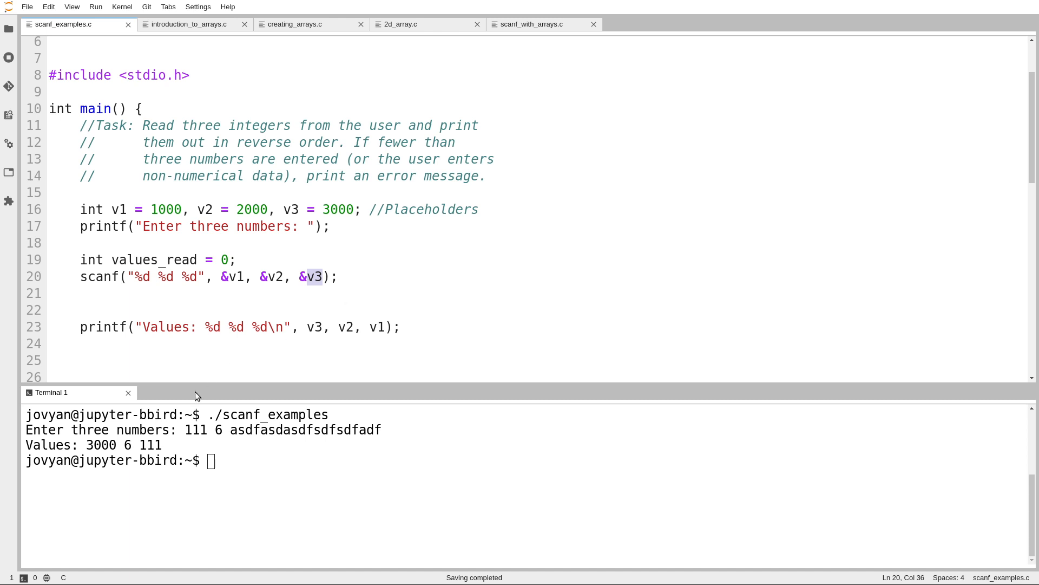
double_click(101, 445)
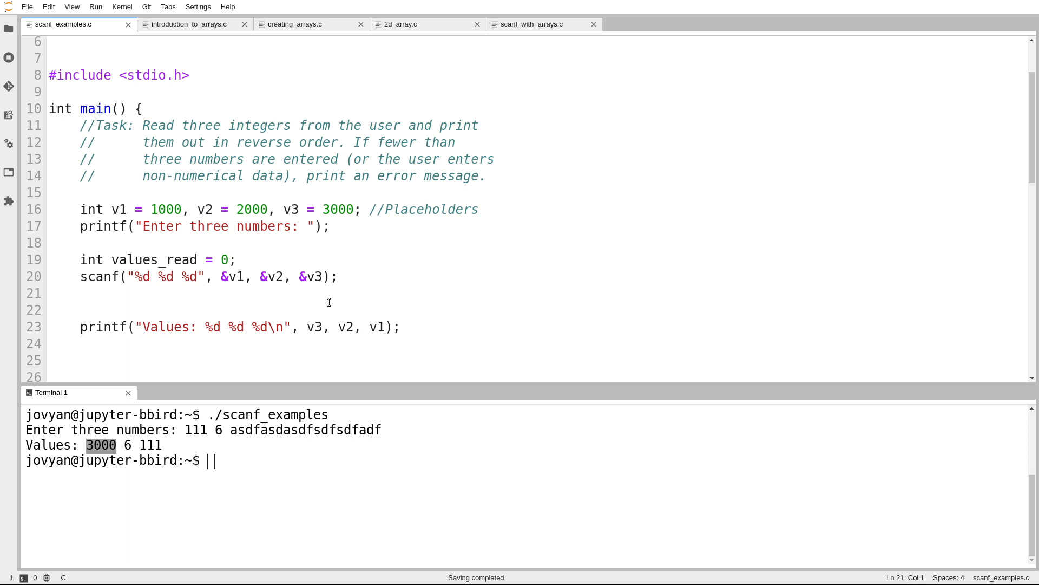
click(50, 293)
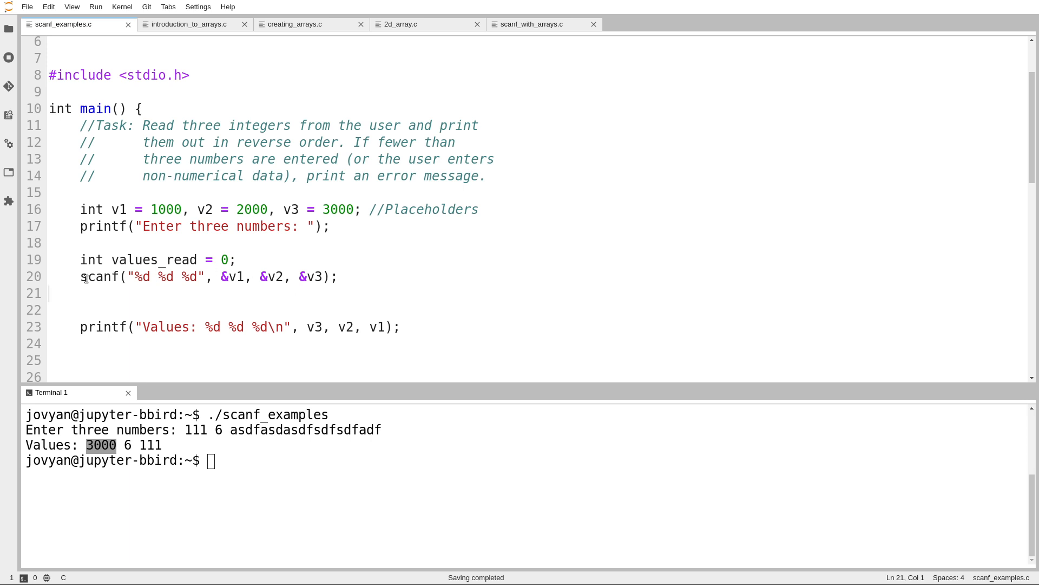
Step: Assign scanf's result to values_read and start an if(values_read != 3) block
text(values_rea)
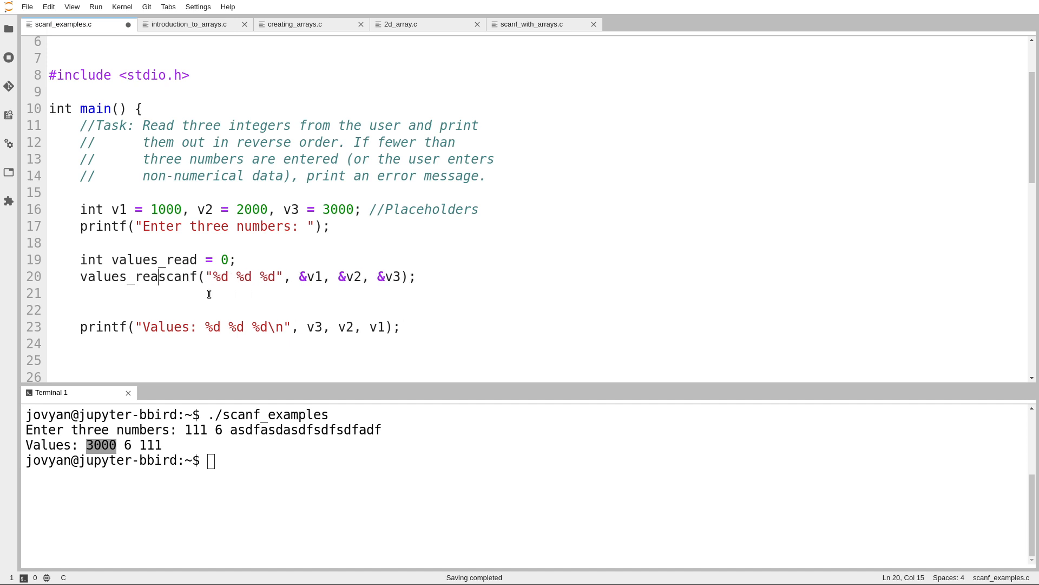
text(=)
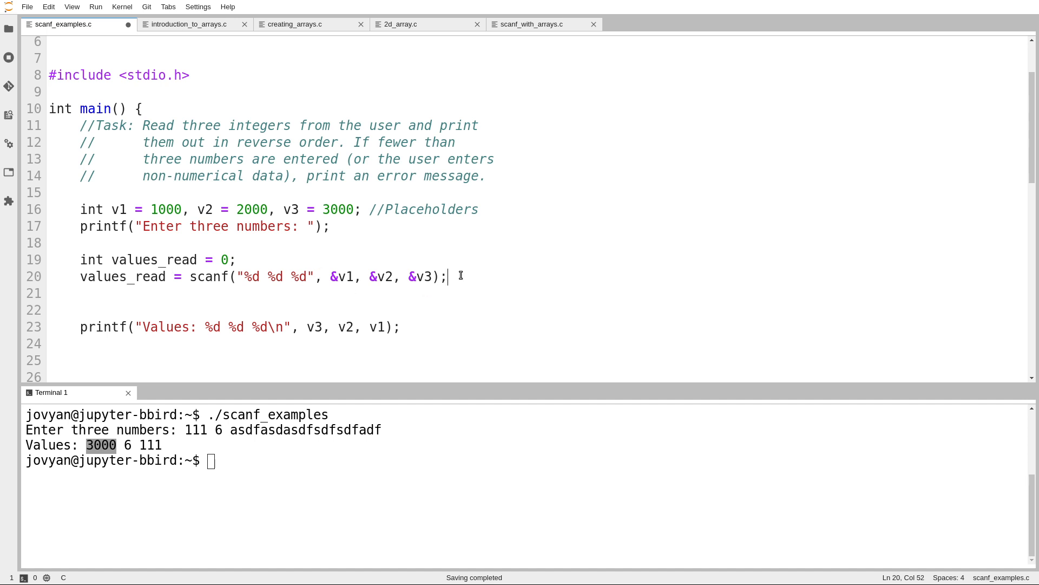
text(if(value)
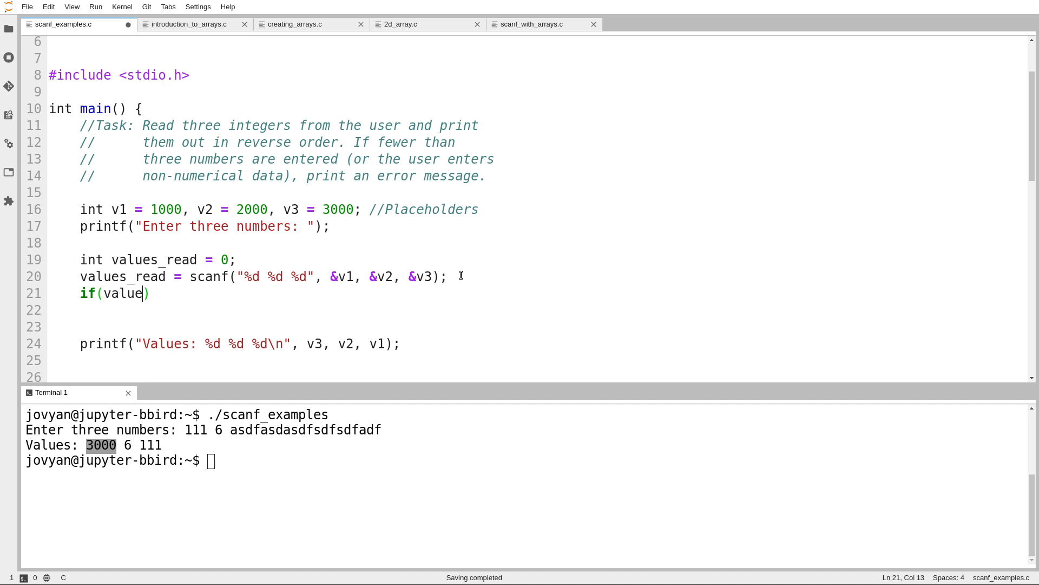
text(s_read !=)
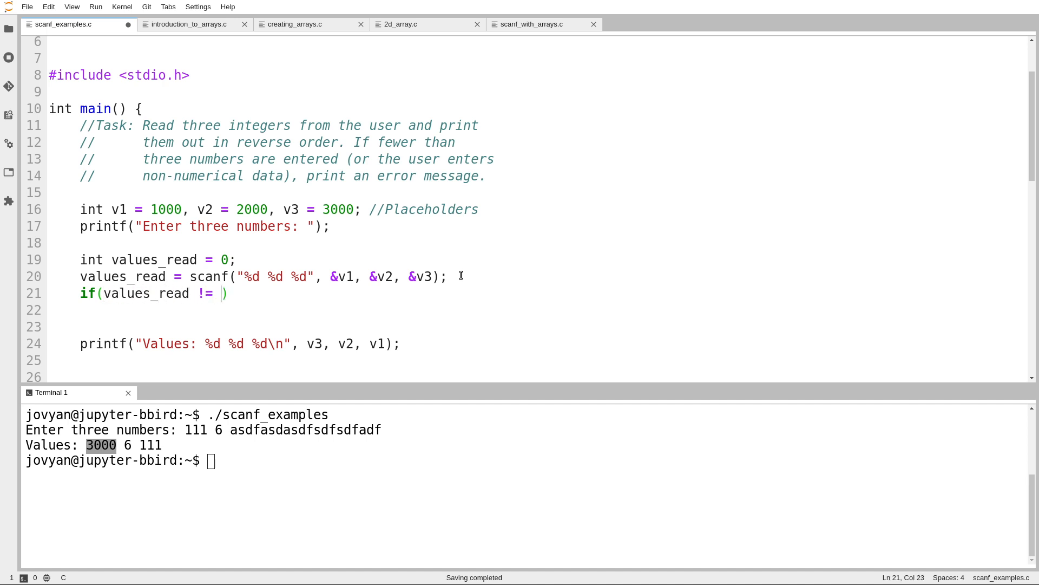
text(3){)
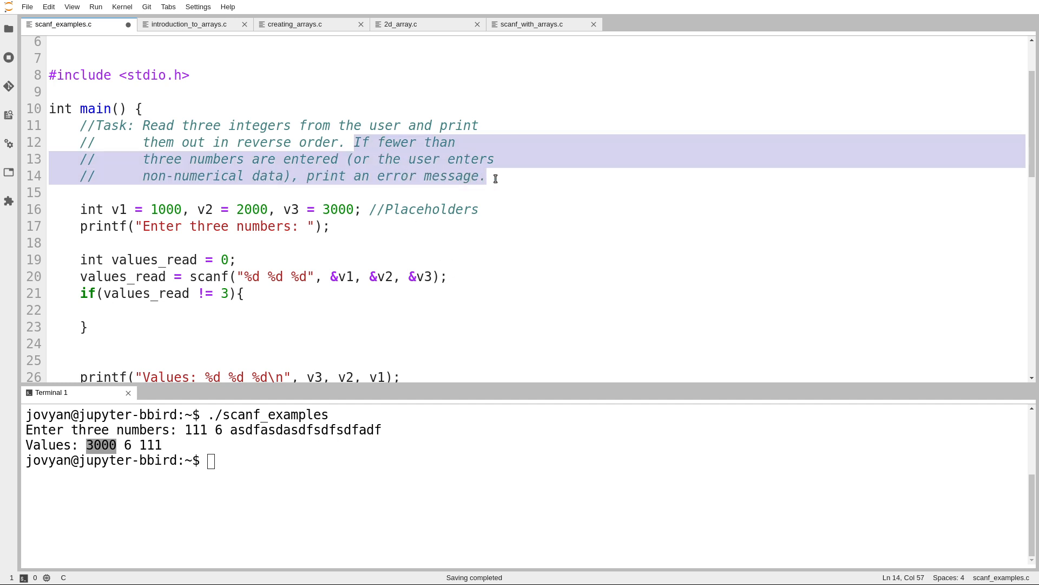
Step: Print "Error: Fewer than 3 values read", return 1, and rerun scanf_examples
text(printf(")
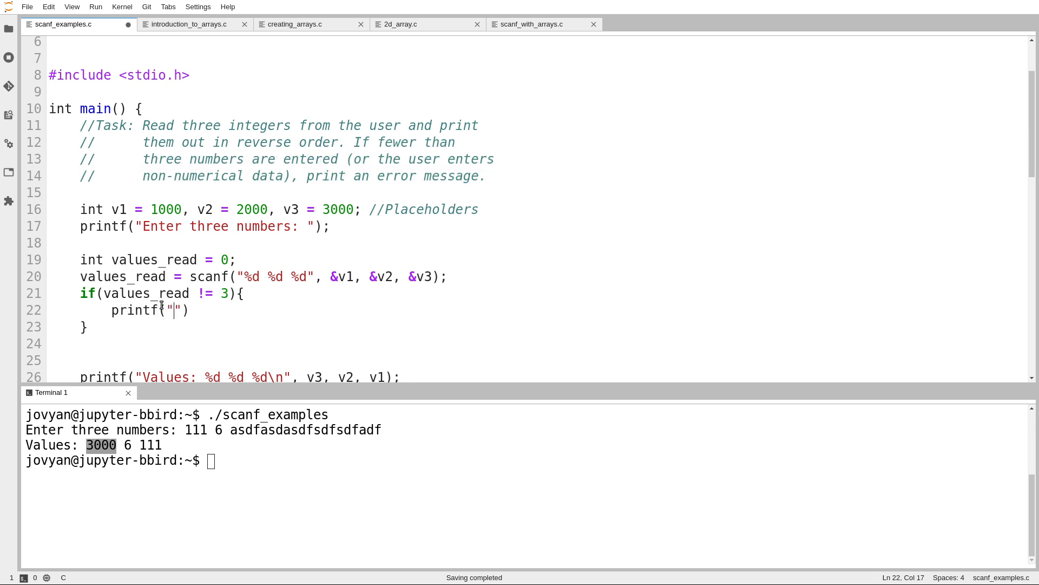
text(Error: Fe)
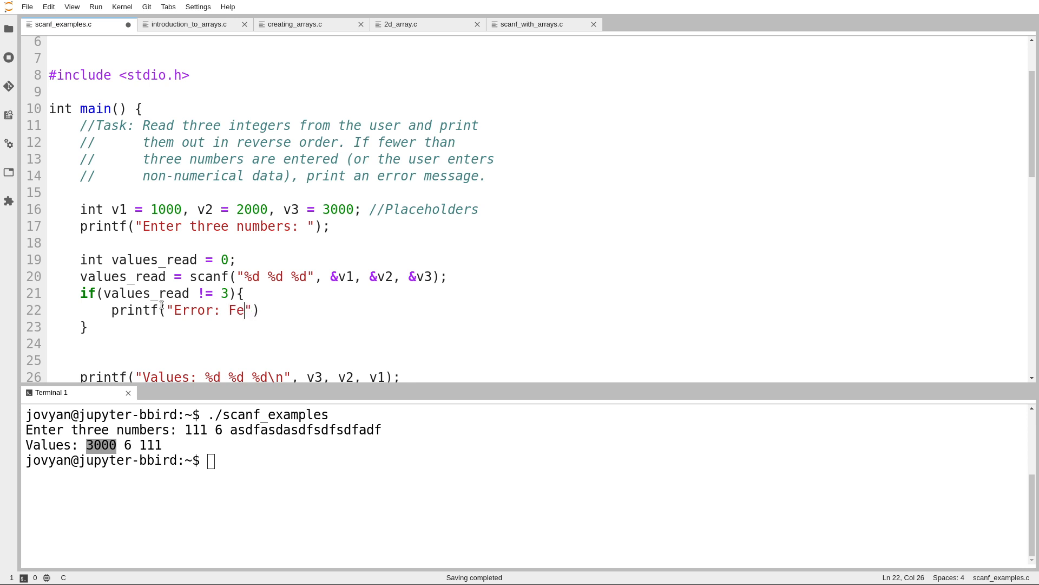
text(wer than 3)
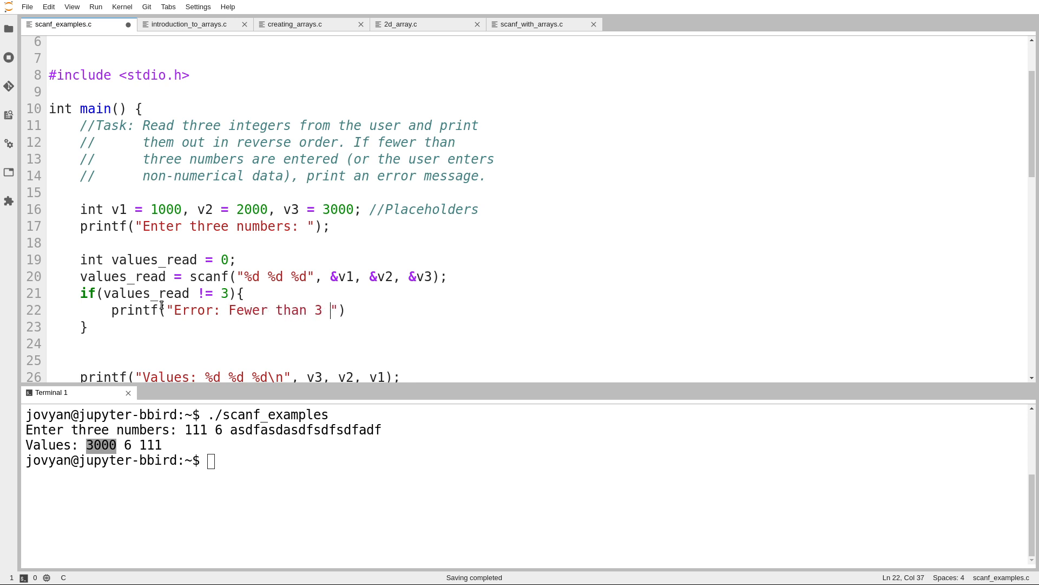
text(values read\n))
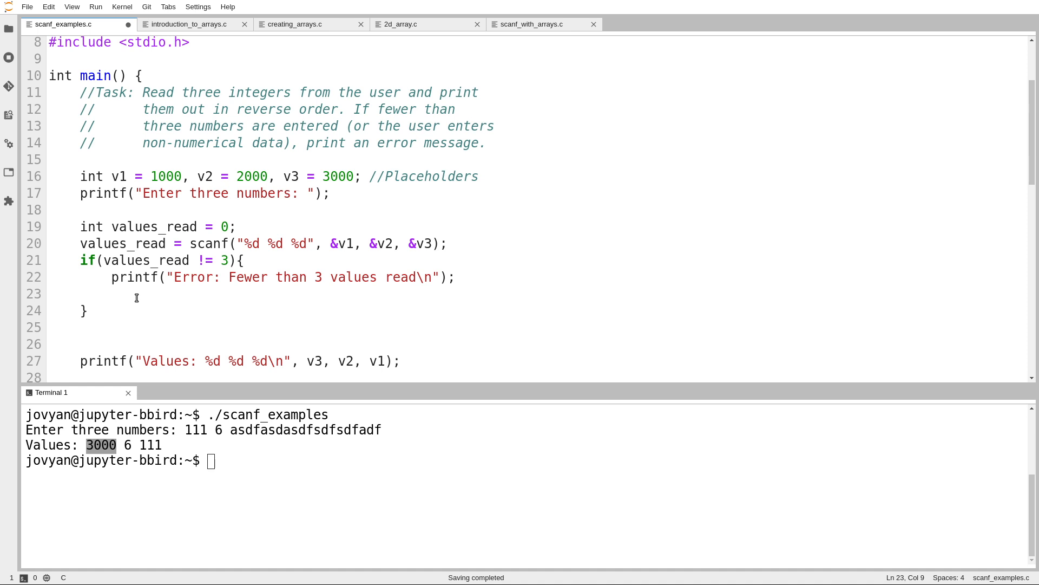
text(return 0;)
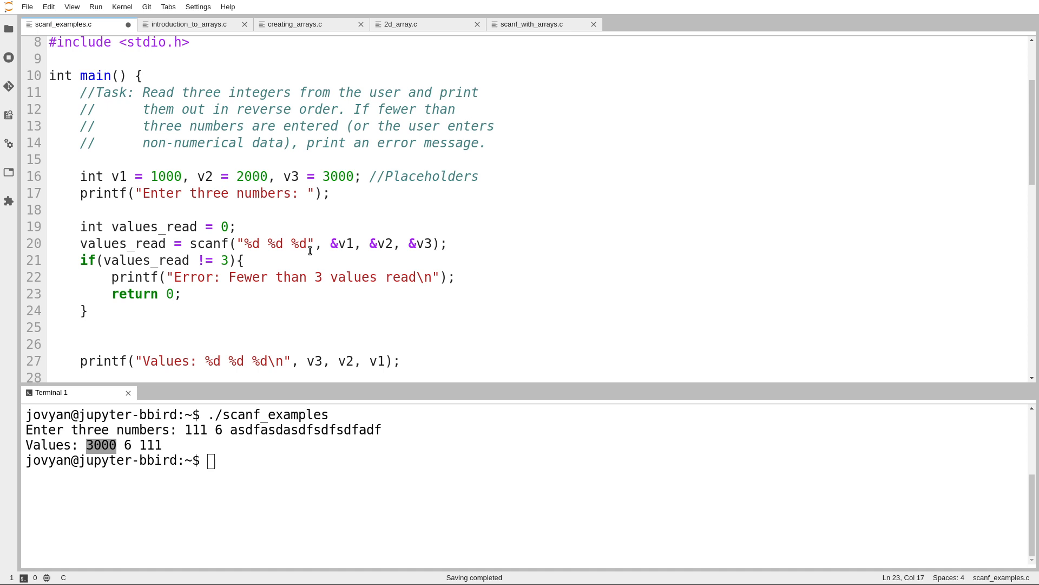
text(1)
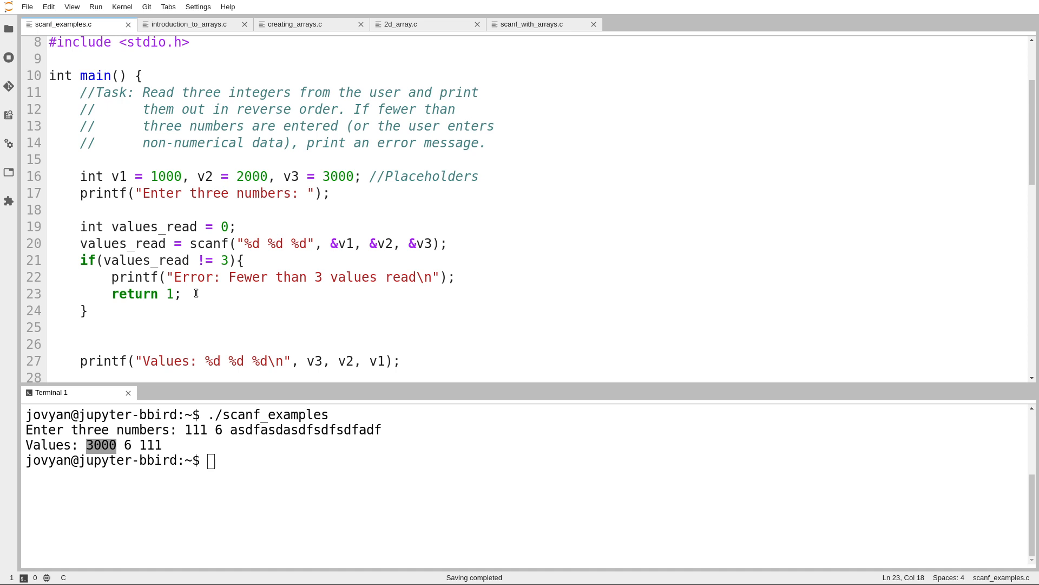
text(./scanf_examples)
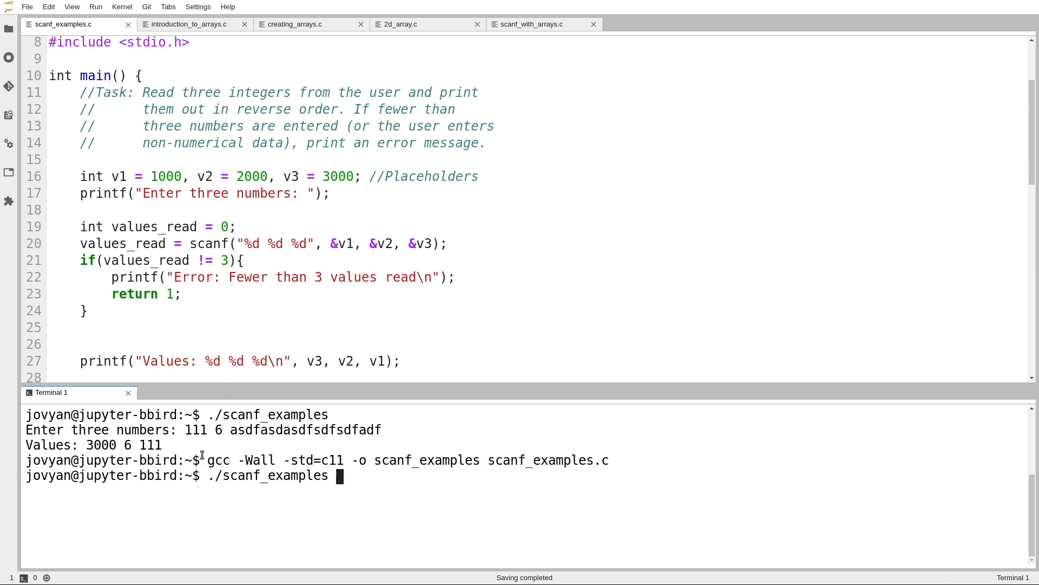
Step: Test with 6 10 17 printing 17 10 6, then with 6 10 asd triggering the error
text(6 10 17)
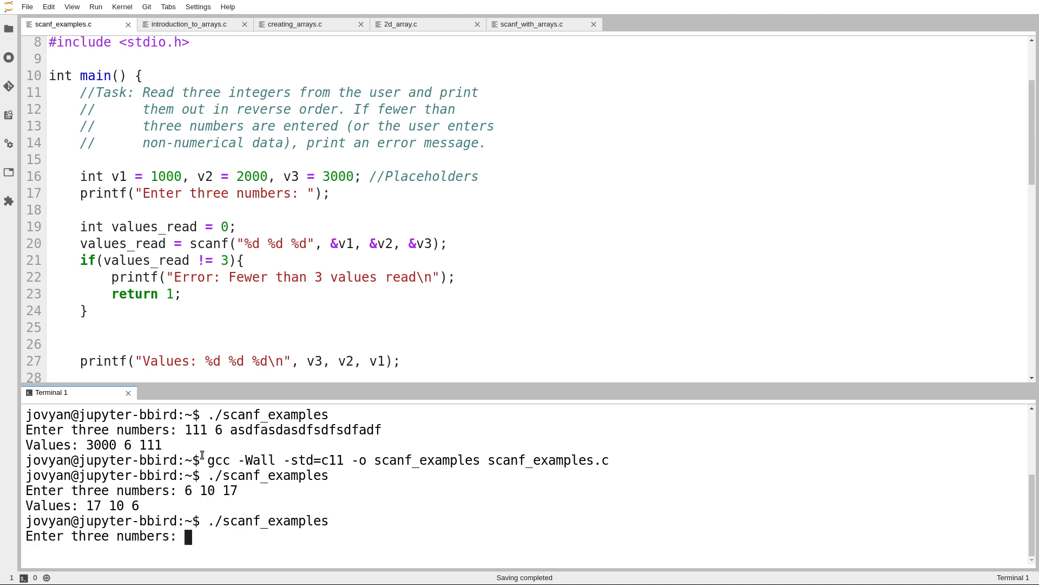
text(6 10 asdfasdfasdf)
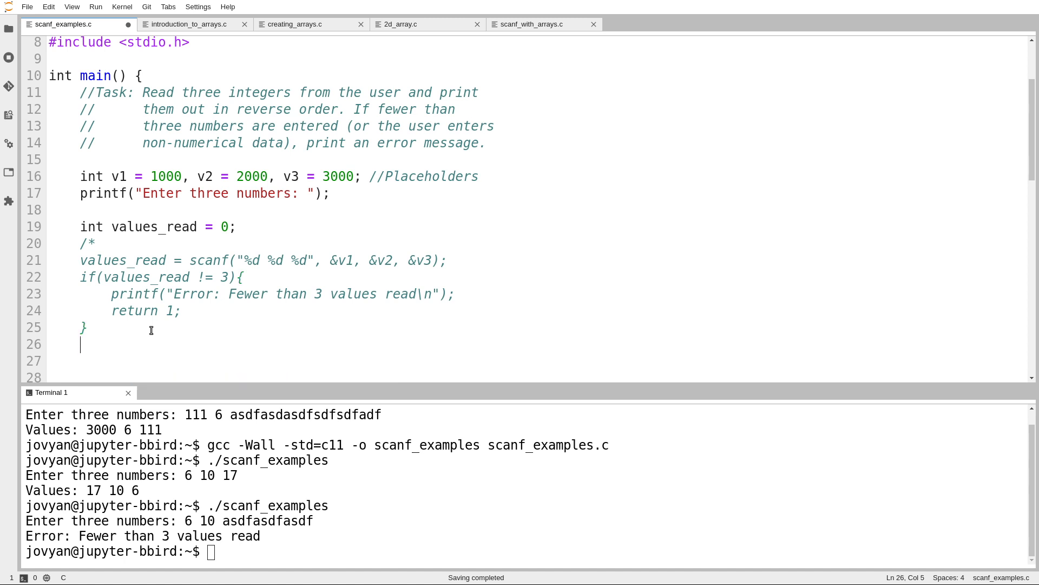
Step: Close the comment and read v1 alone into values_read with an if (values_read != 1) check
text(*/)
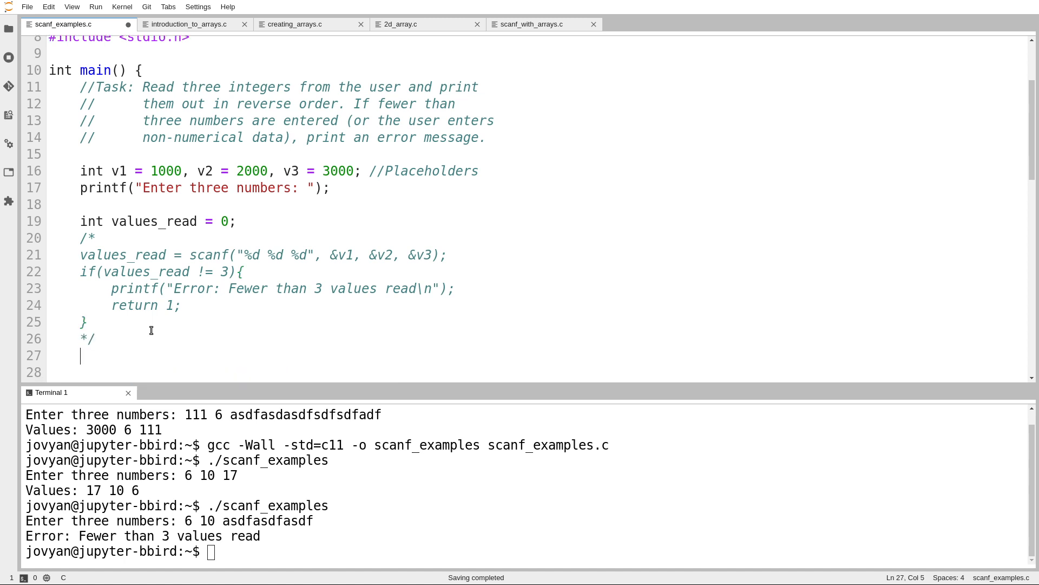
text(values_read = scanf("%d", ))
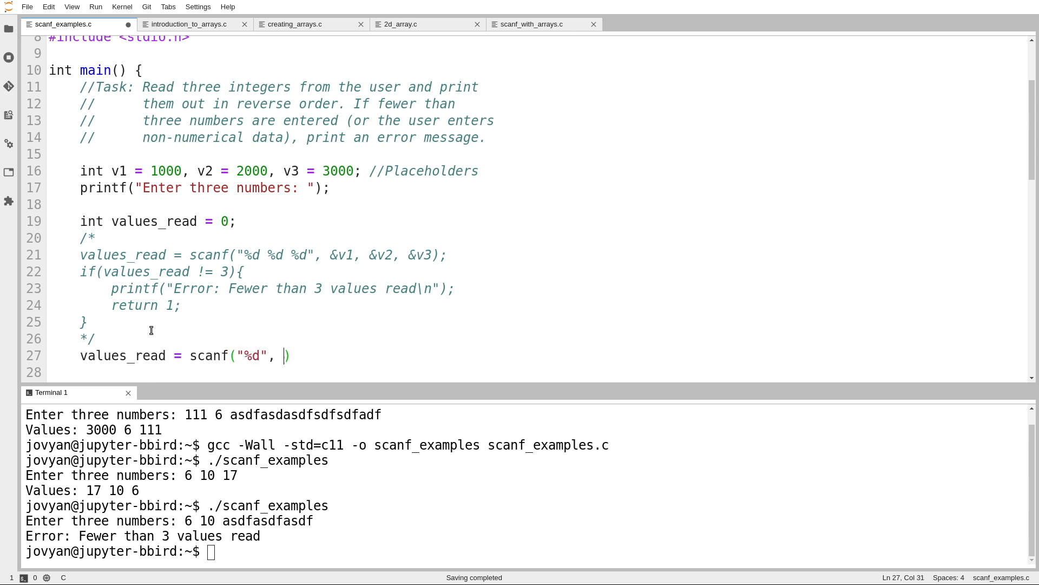
text(&v1);)
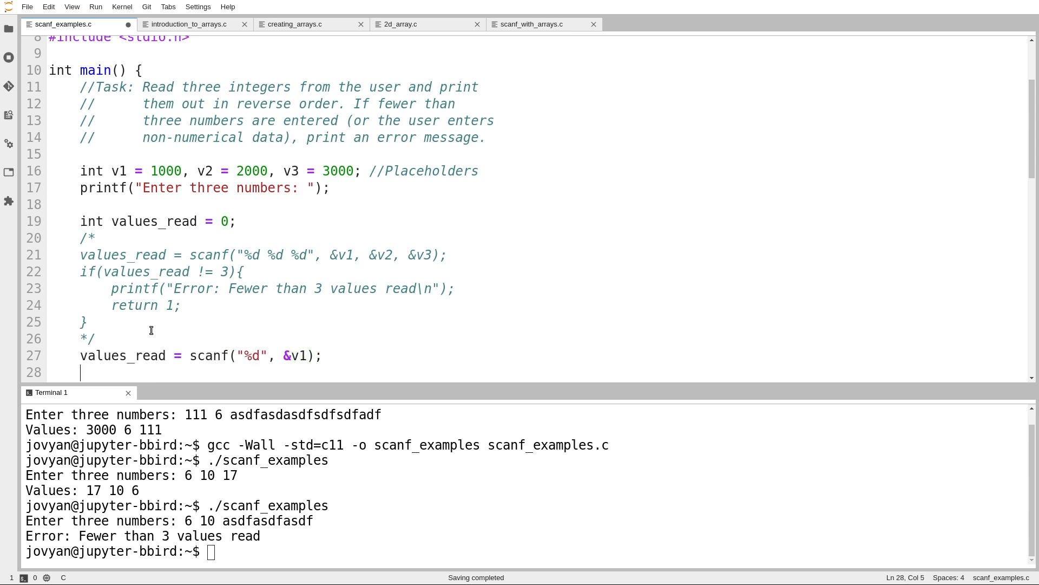
text(if (values))
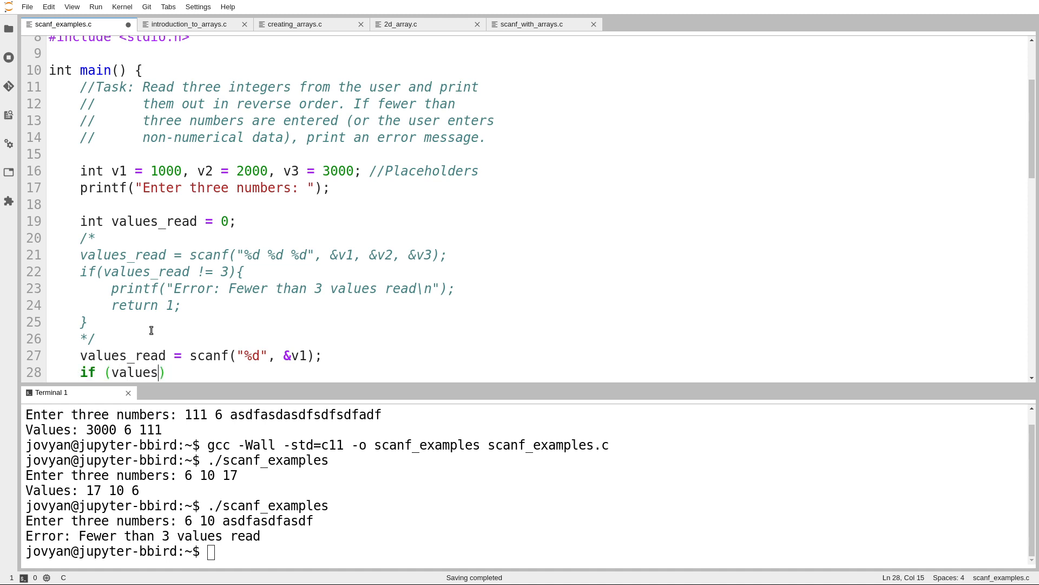
text(_read)
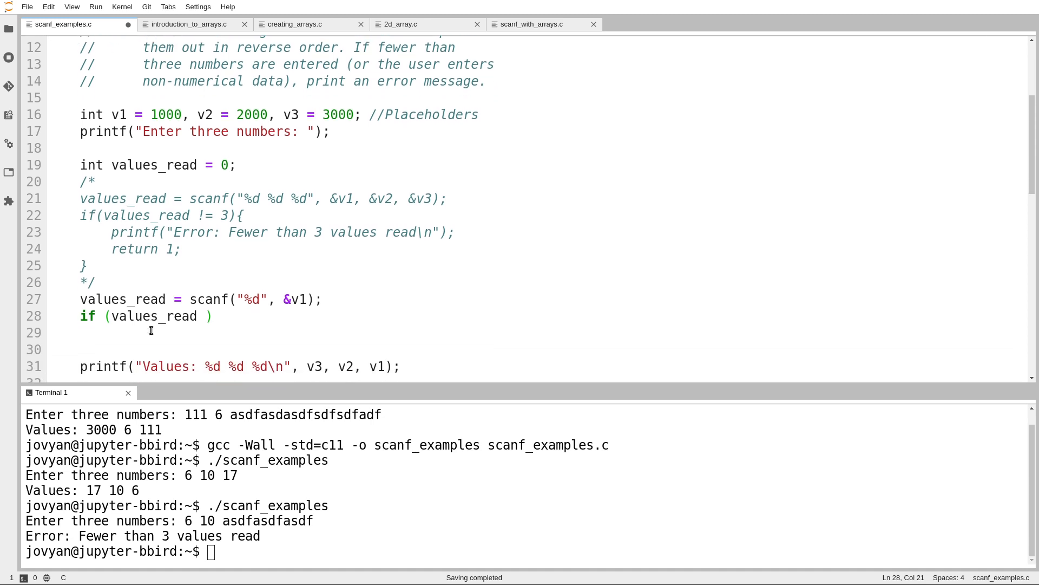
text(!)
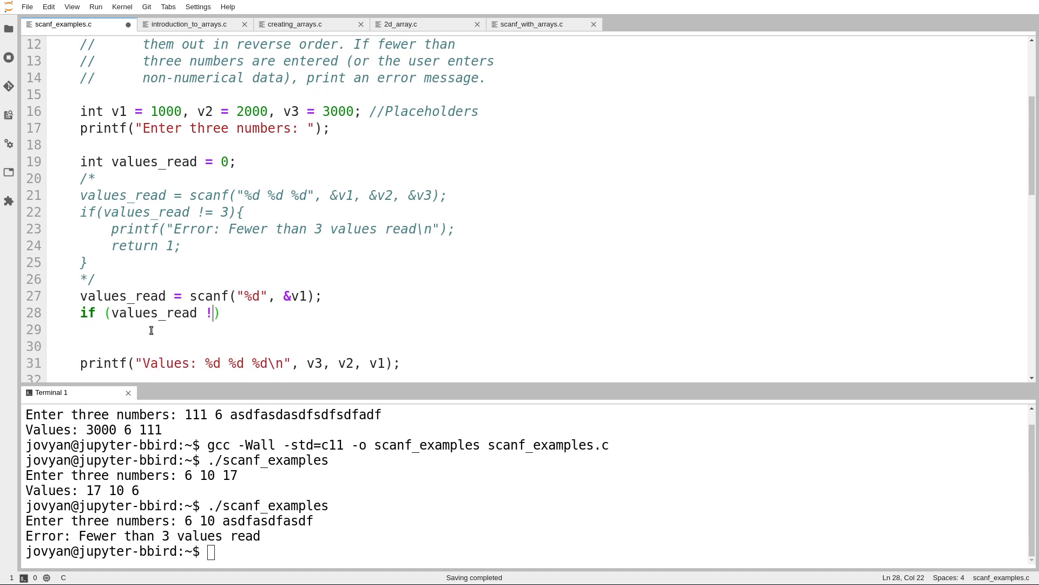
text(= 1){)
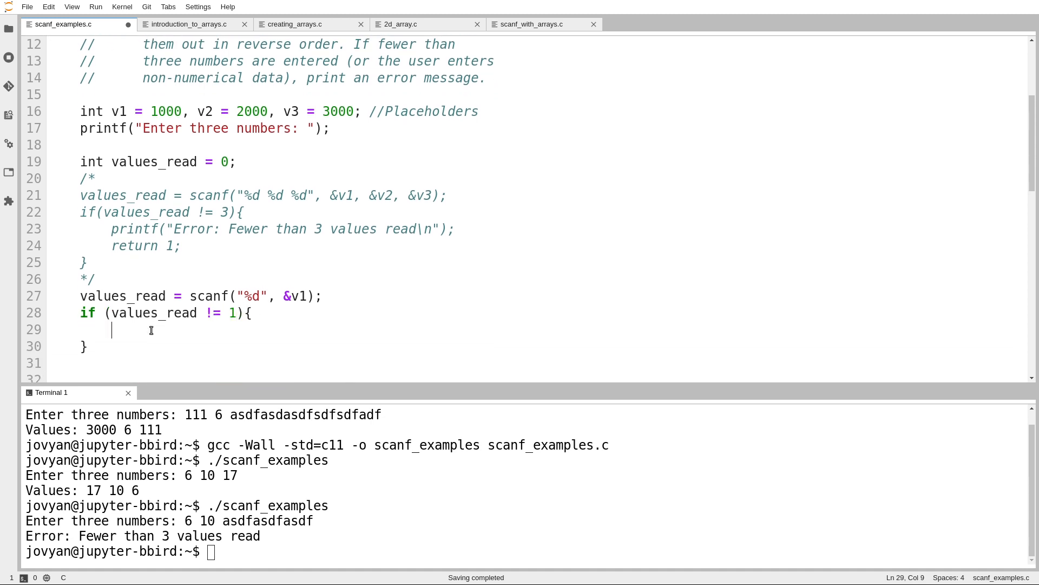
Step: Print "Couldn't read the first value" and return 1 inside the check
text(printf("Couldn"))
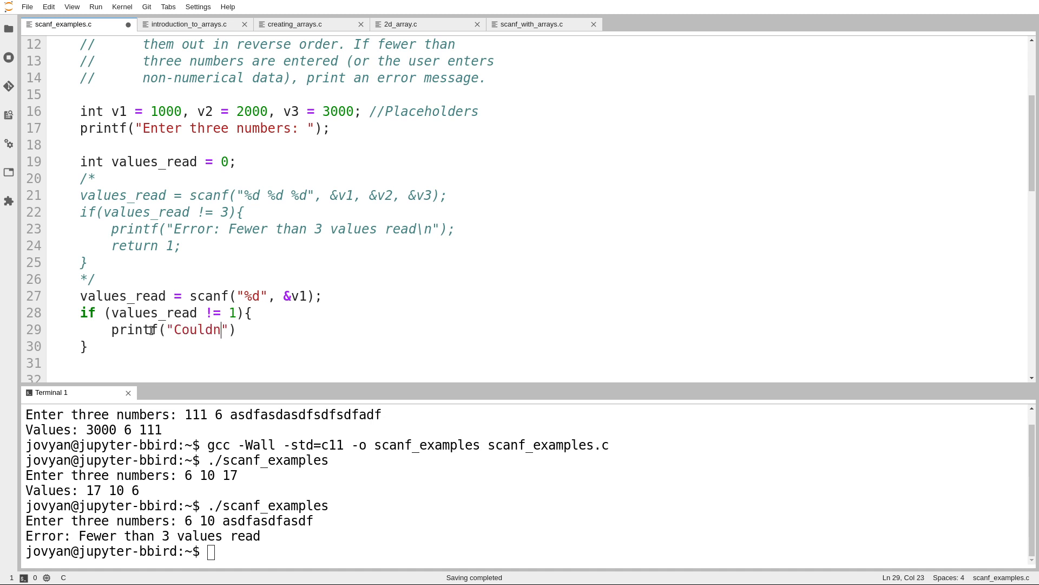
text('t read the first)
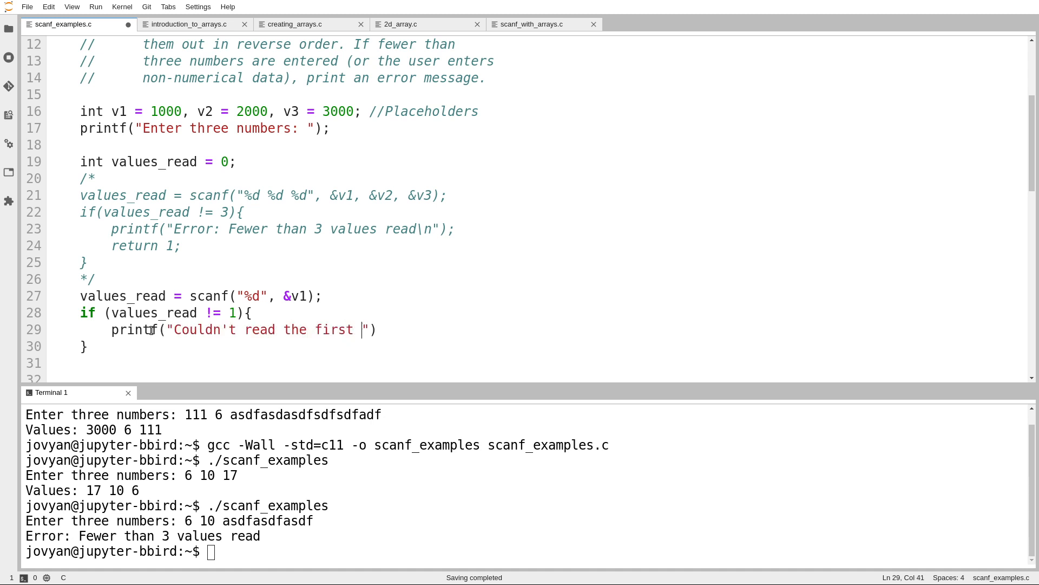
text(value\n");)
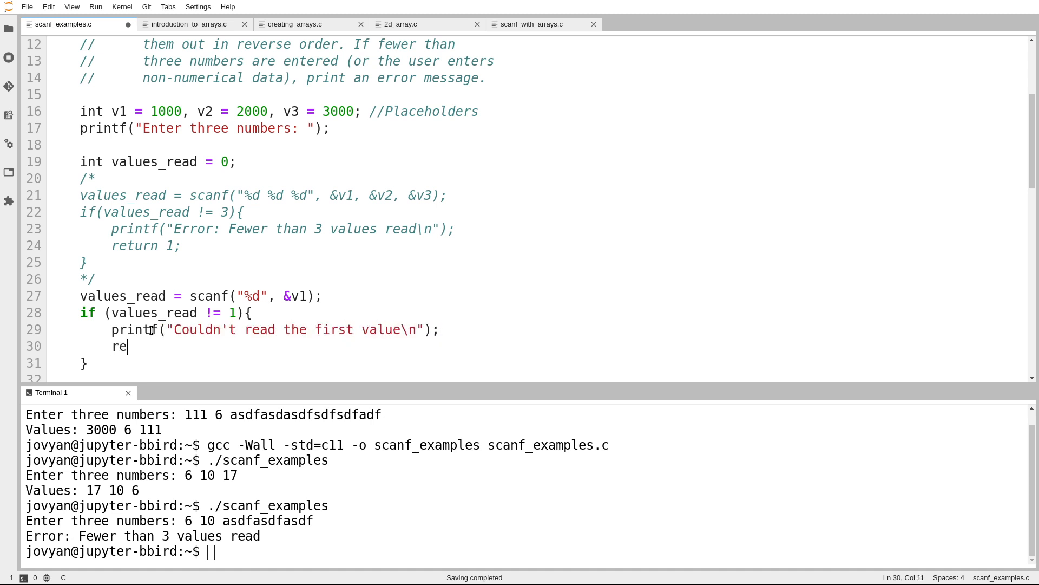
text(turn 1;)
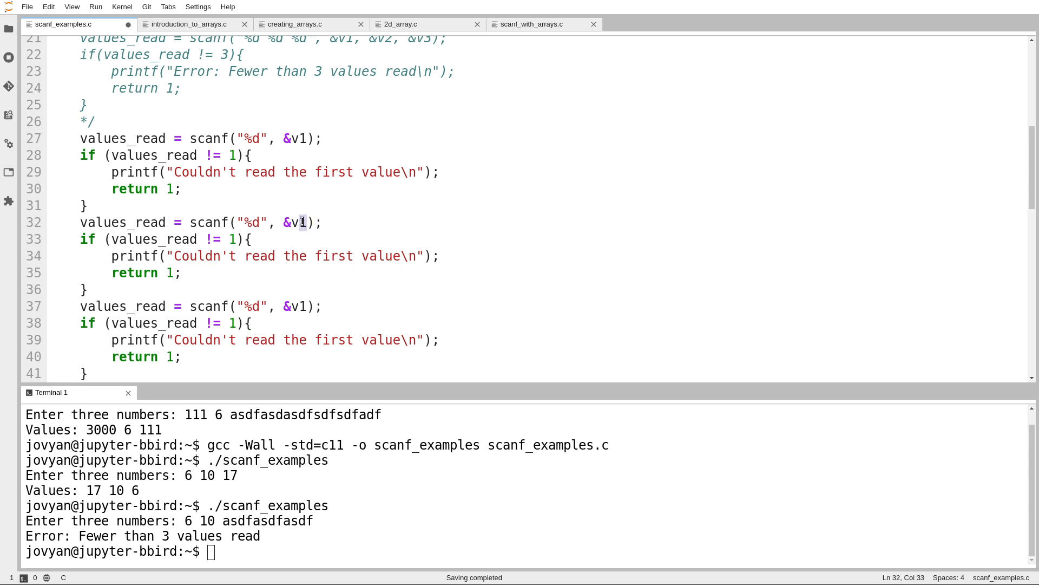
Step: Change the copied blocks to read &v2 and &v3 with second and third value messages
text(2)
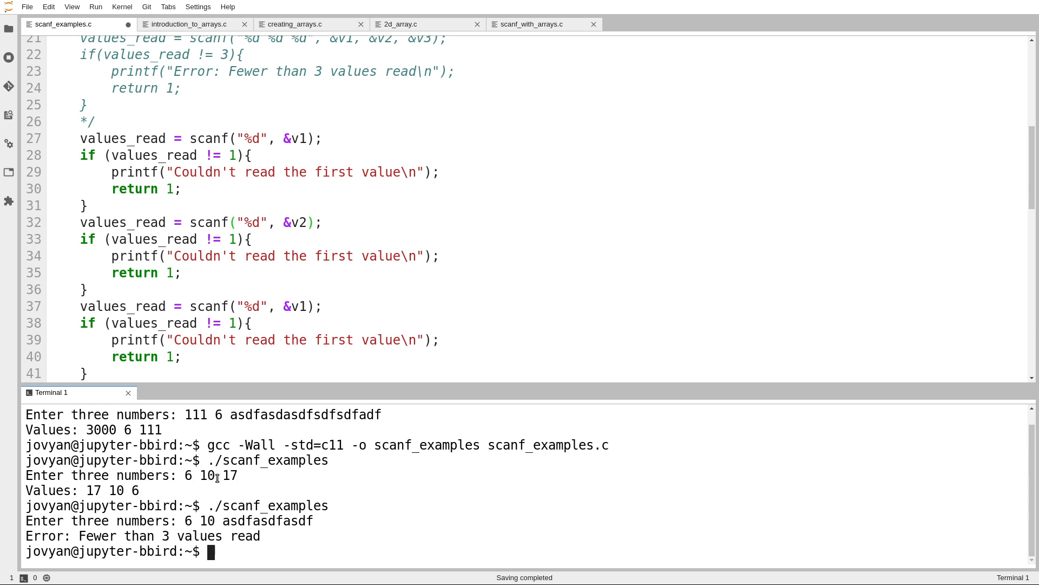
click(303, 306)
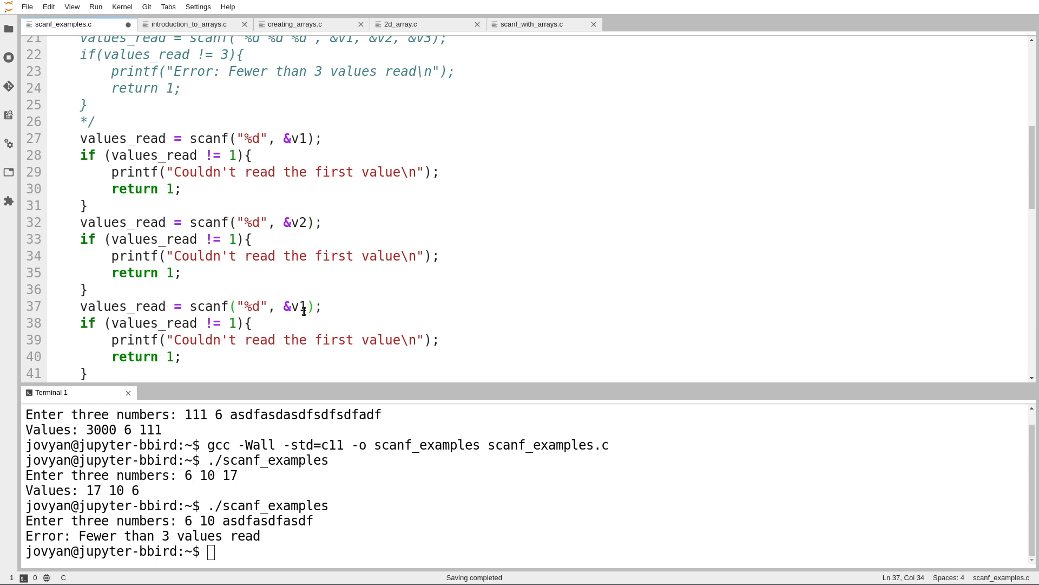
text(3)
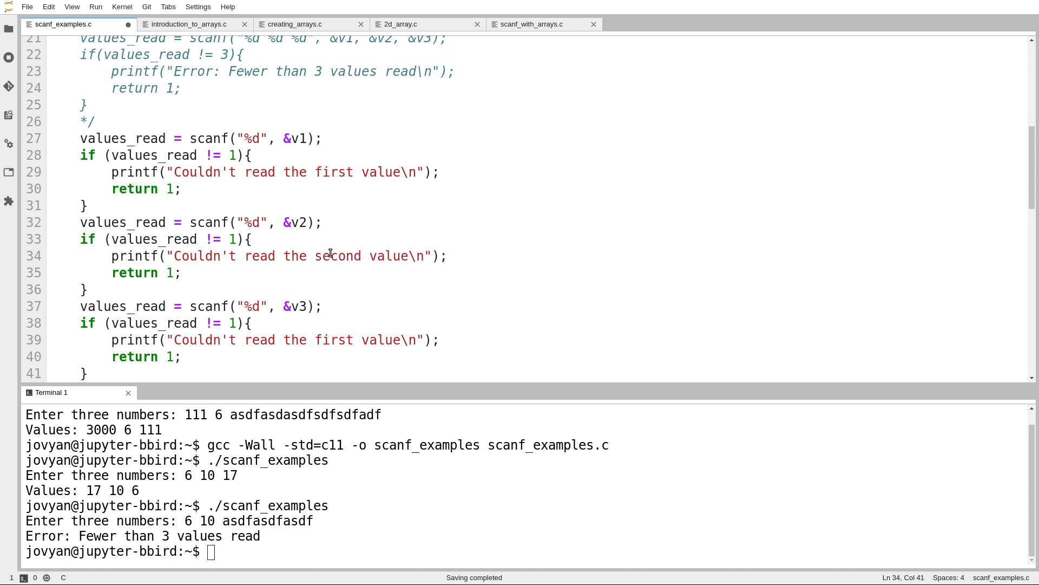
text(third)
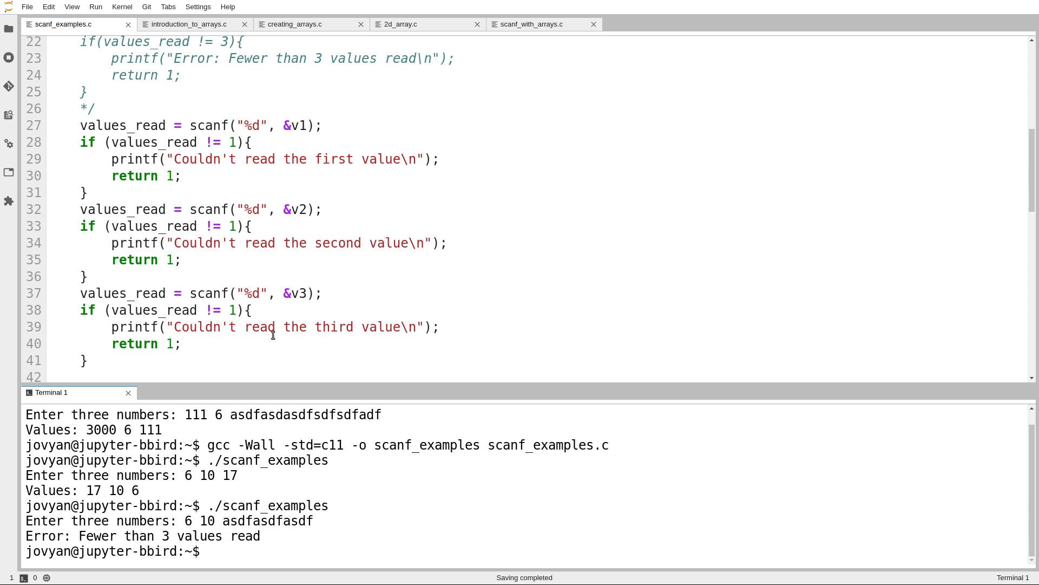
Step: Rebuild and run scanf_examples with 6 10 plus junk to show the couldn't-read message
drag(250, 225, 87, 276)
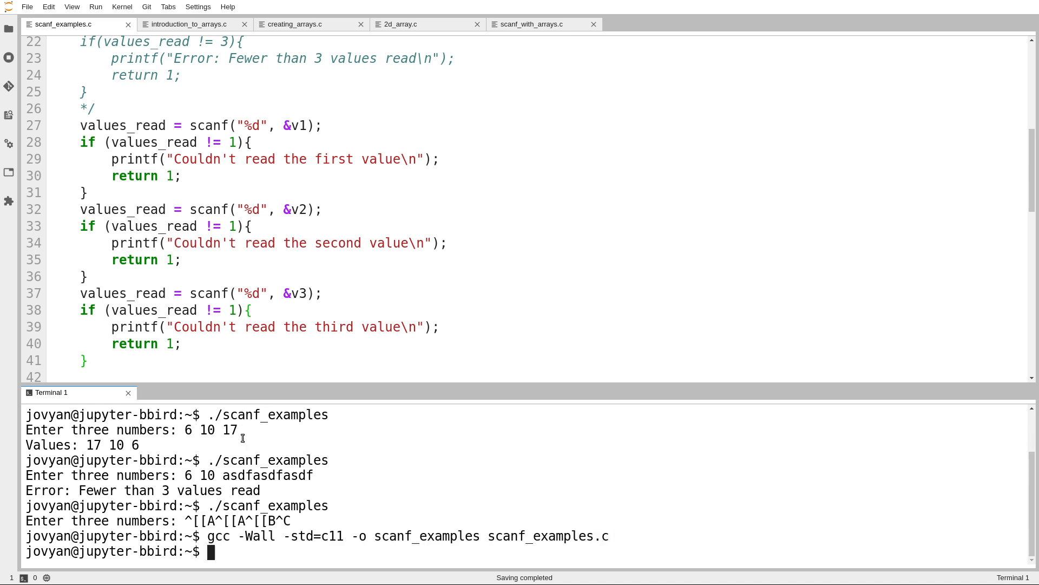
text(6 10 17)
text(1 asdfasdfasd)
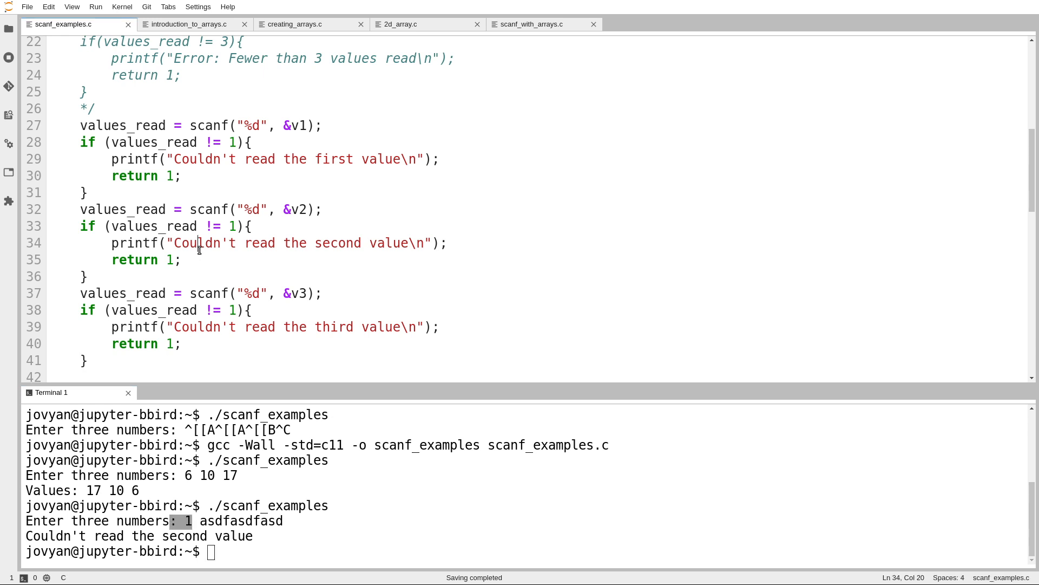
Step: Wrap the per-value read blocks in /* */ and reactivate the three-integer scanf check
text(?)
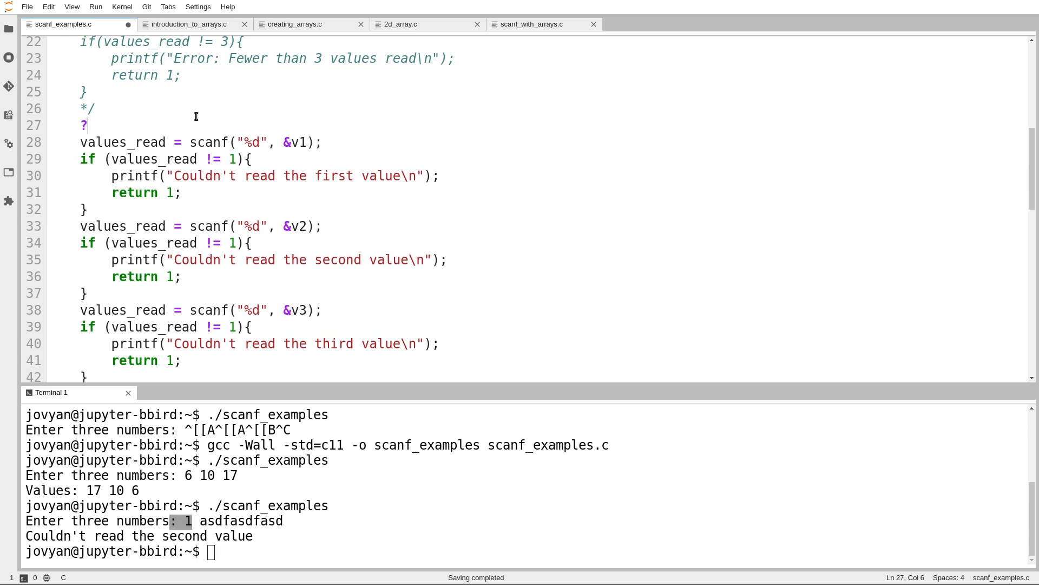
text(/*)
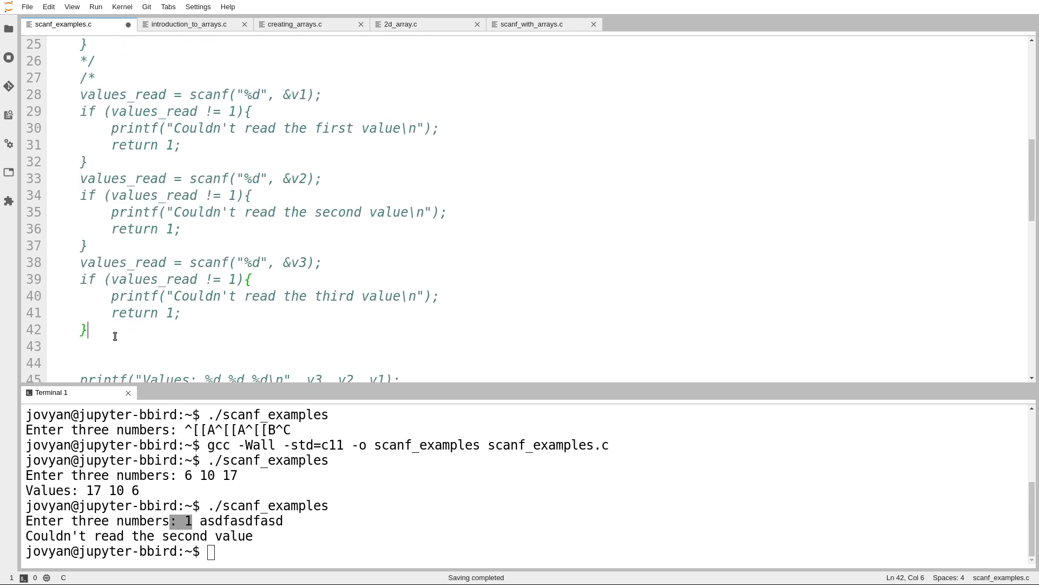
text(*/)
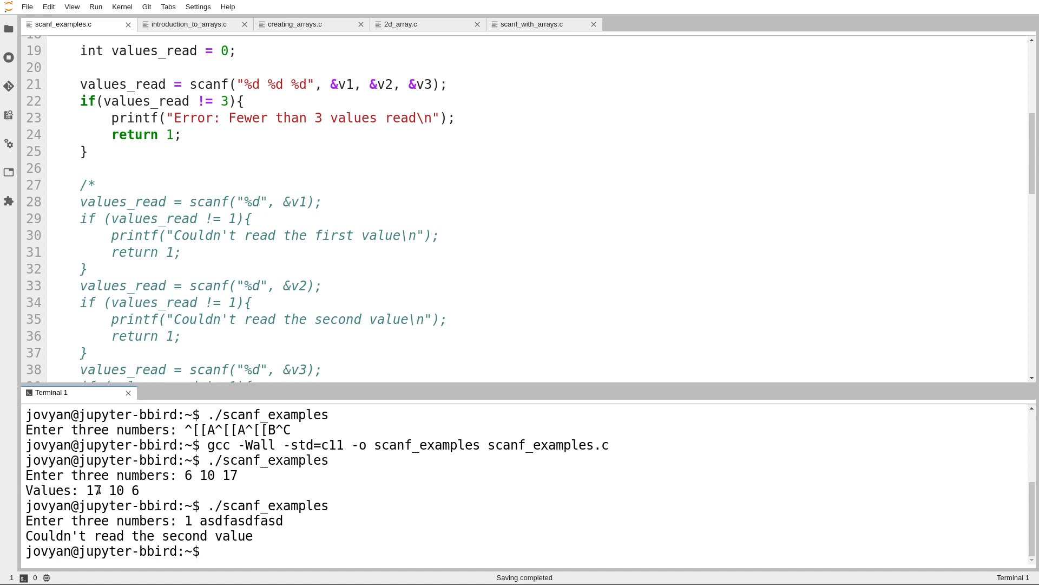
click(209, 551)
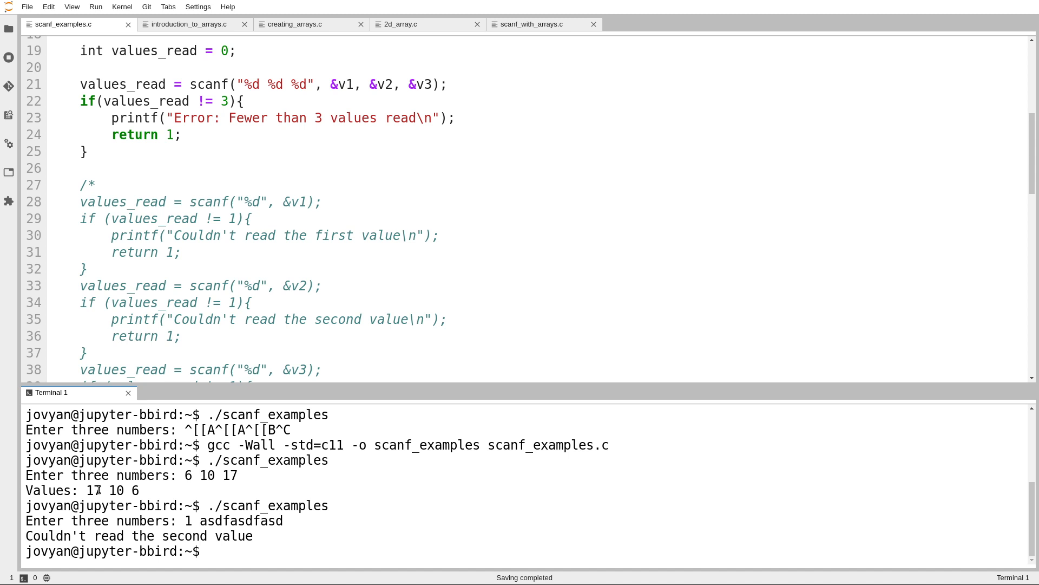
click(211, 551)
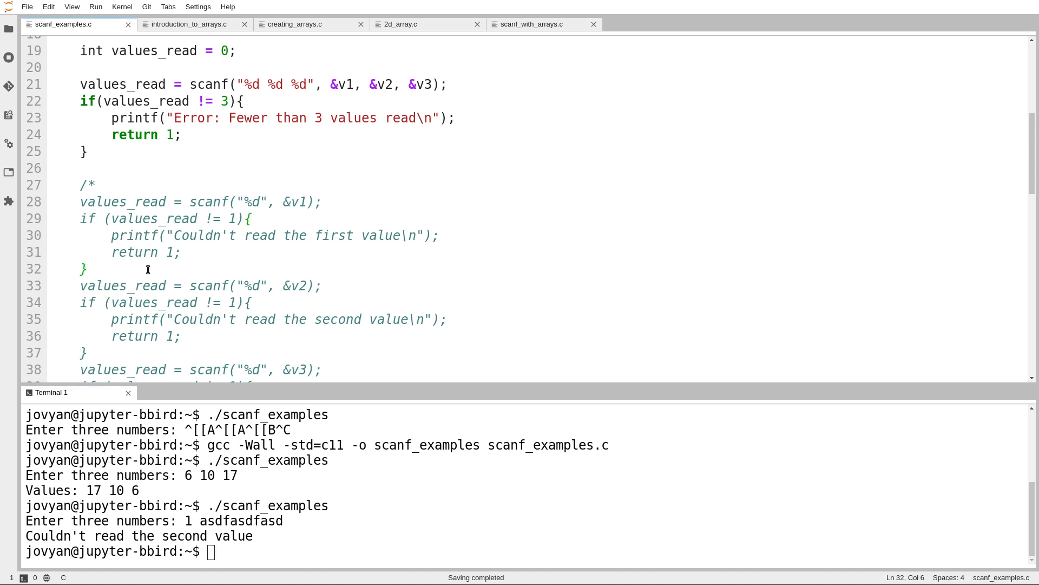
Step: Scroll to the which_value if-else chain and choose 3 so the run prints v3 = 17
scroll(down, 3)
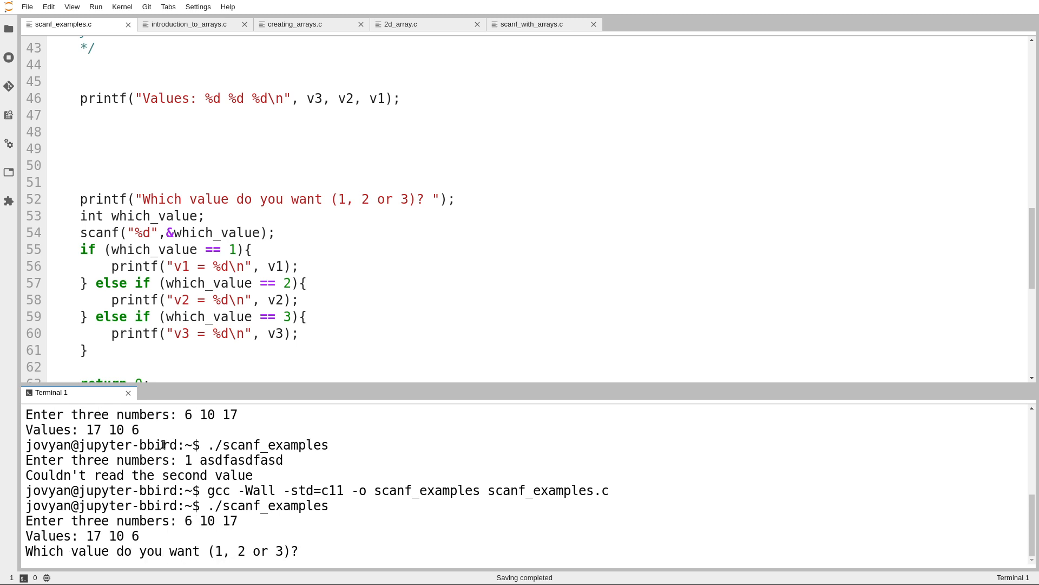
text(3)
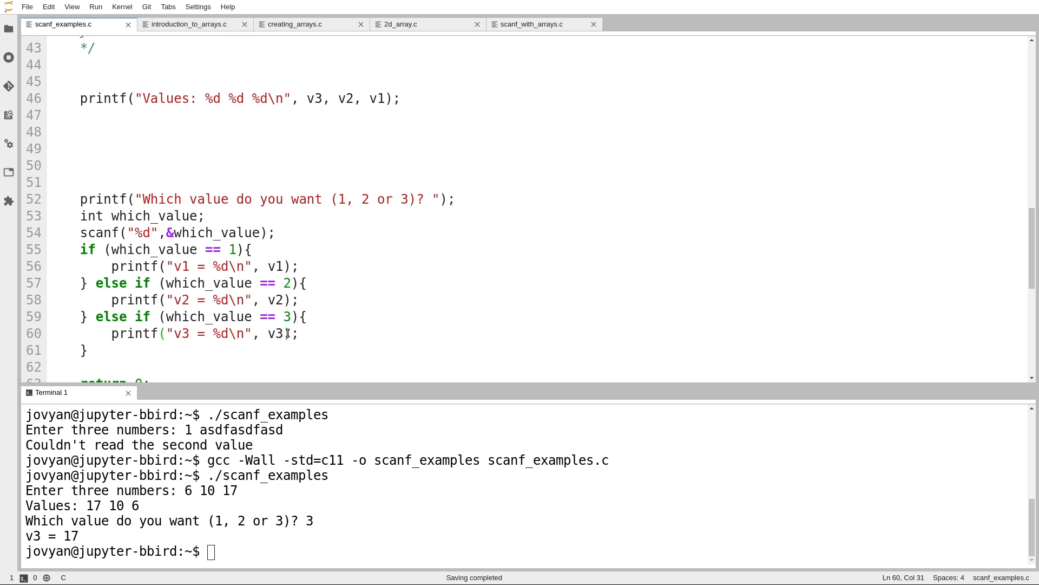
mouse_move(283, 282)
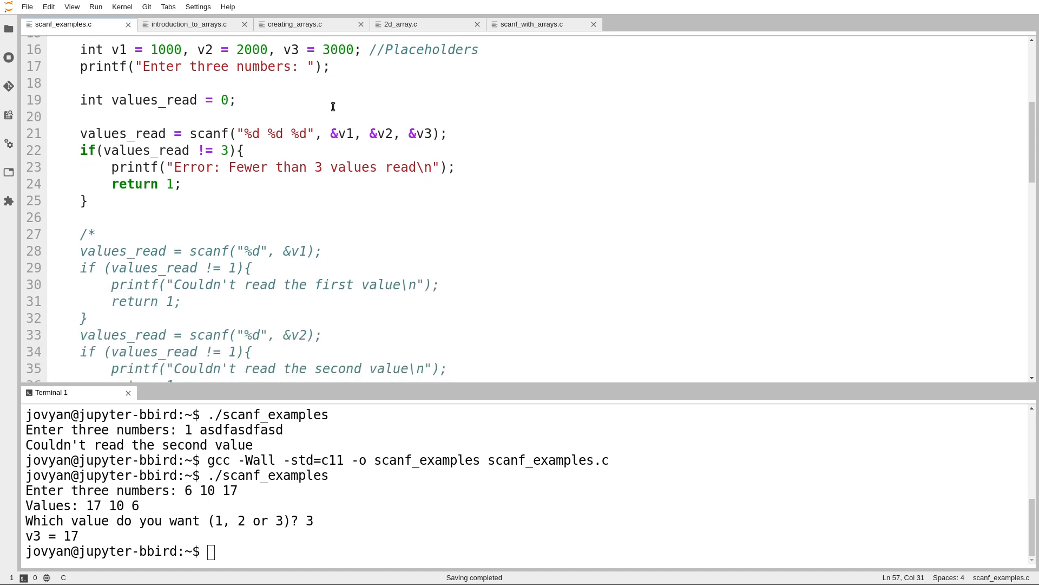
scroll(down, 3)
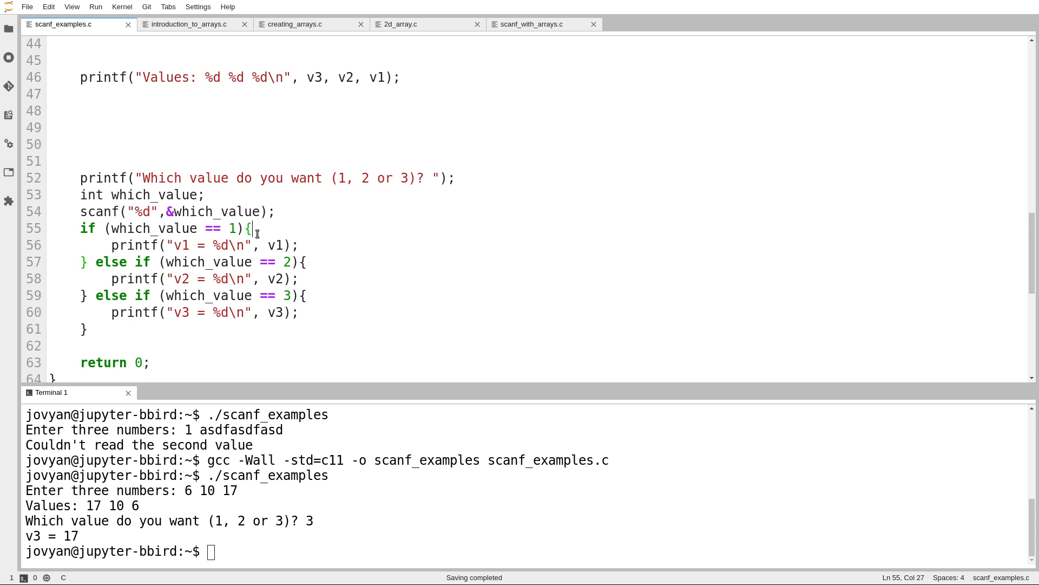
click(273, 278)
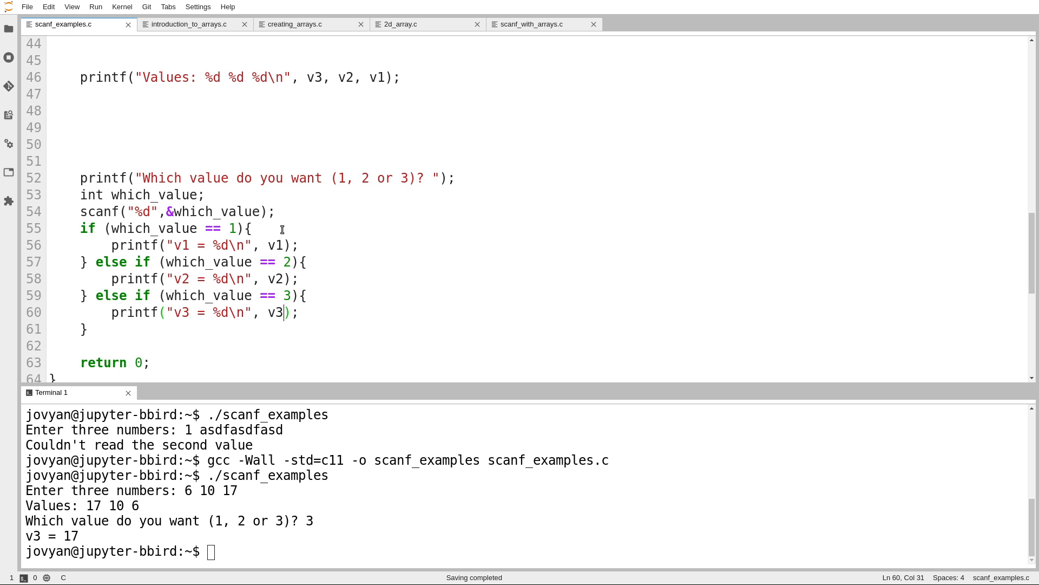
click(250, 228)
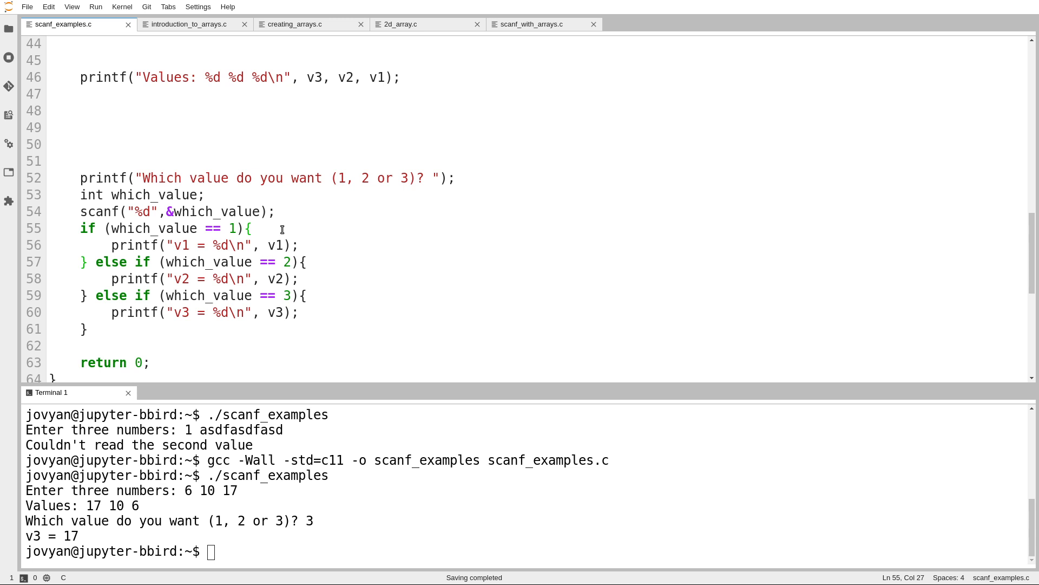
click(252, 229)
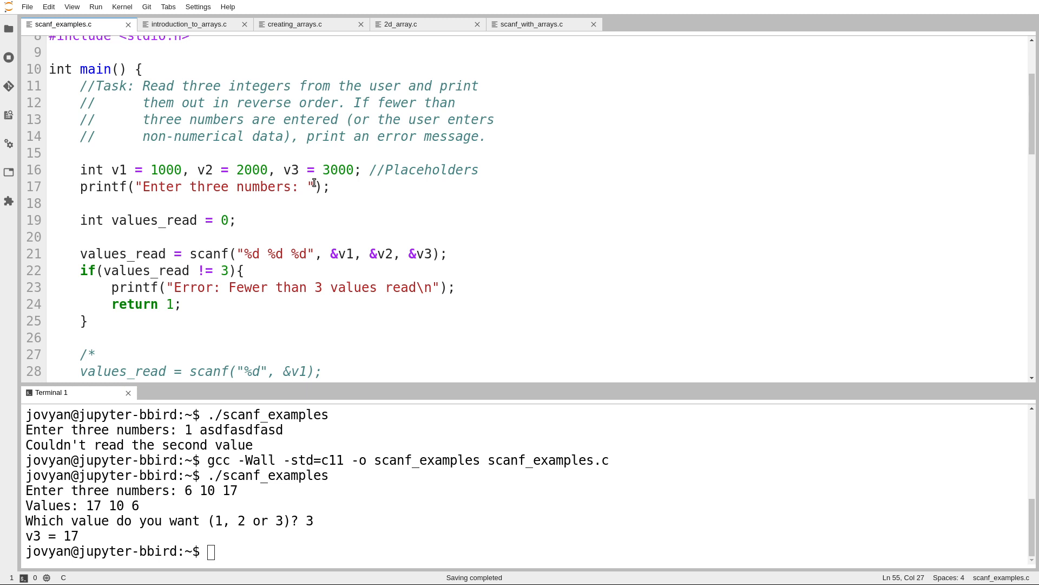
scroll(down, 3)
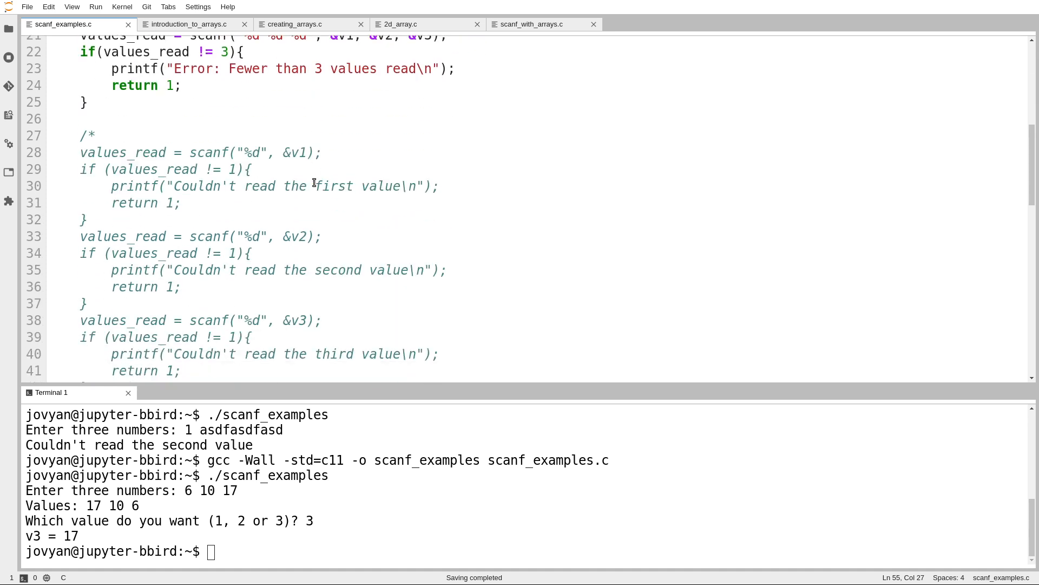
scroll(down, 3)
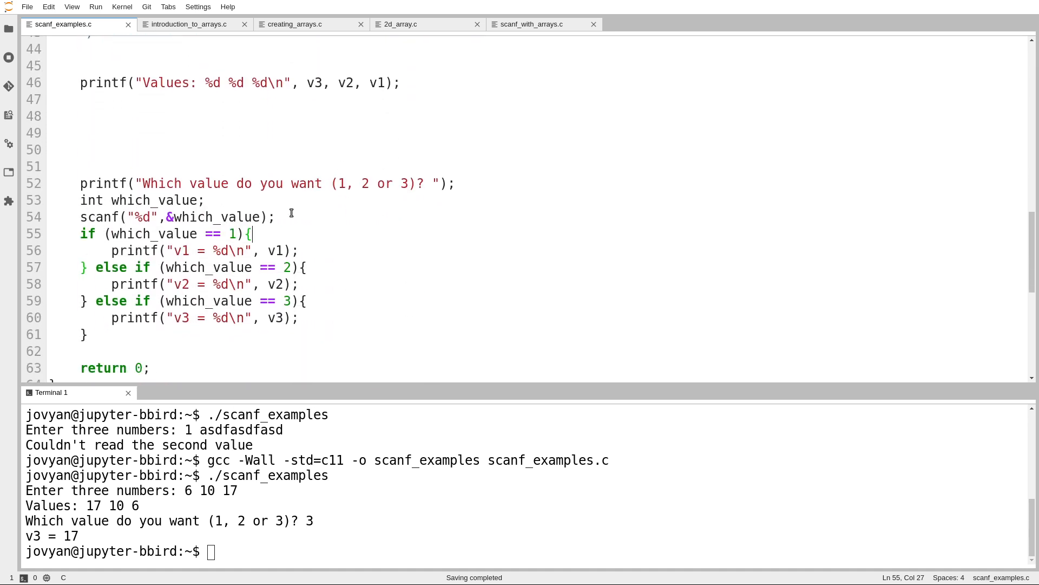